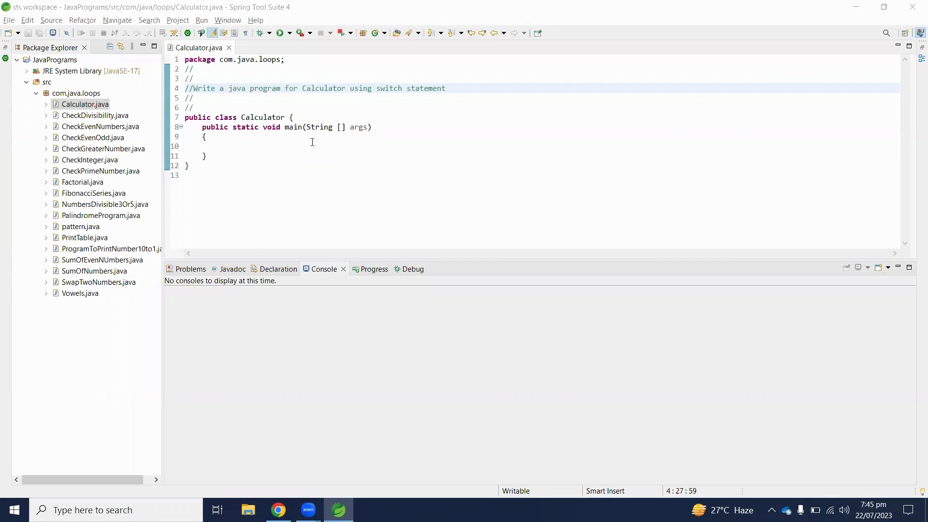
Declare char op = '+'; on the empty line inside main and save Calculator.java
{"action": "left_click", "coordinate": [312, 146]}
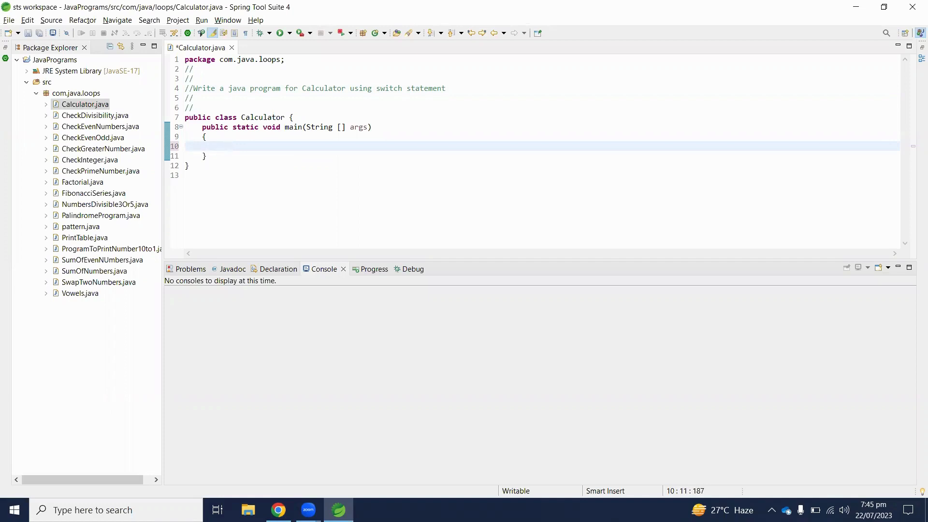
{"action": "left_click", "coordinate": [228, 146]}
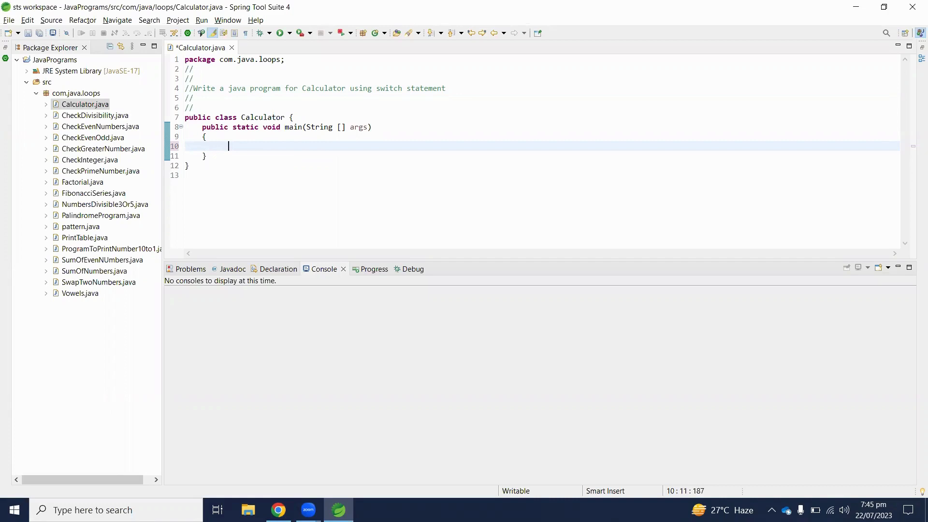
{"action": "mouse_move", "coordinate": [294, 147]}
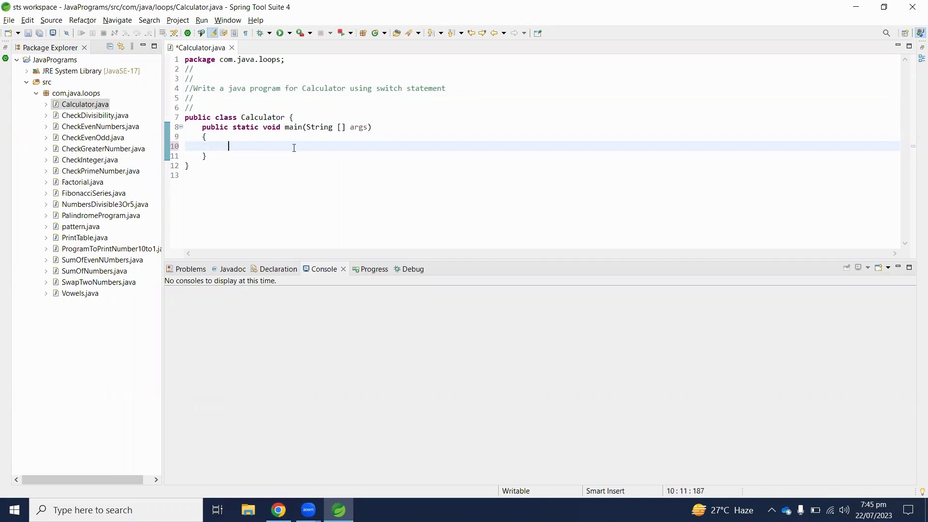
{"action": "type", "text": "chat"}
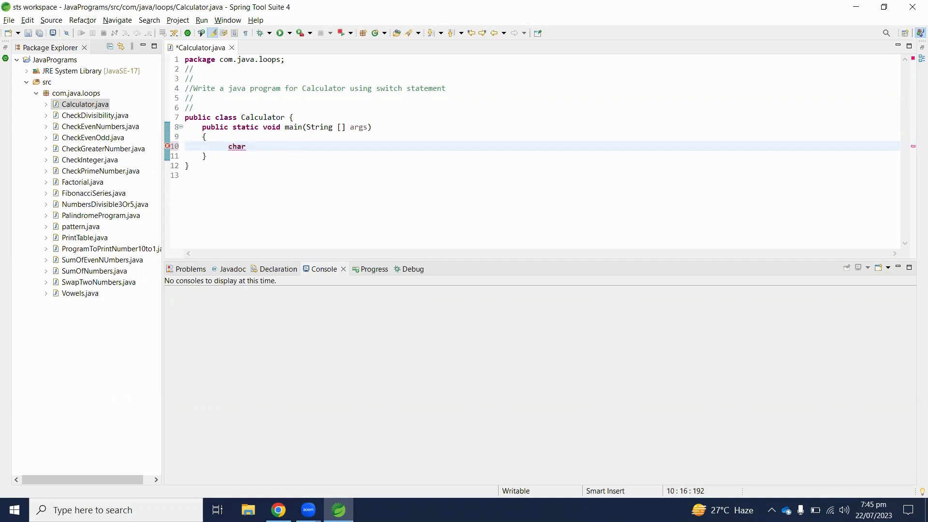
{"action": "type", "text": "oper"}
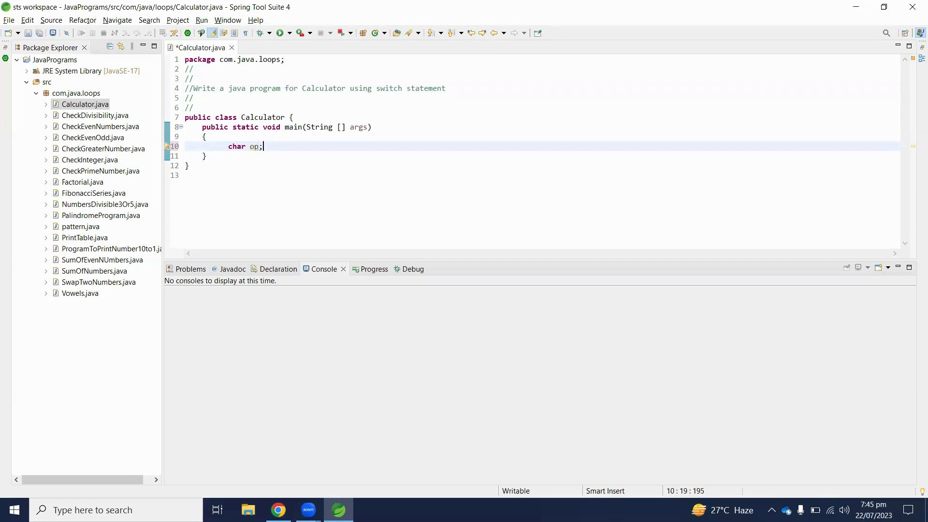
{"action": "key", "text": "BackSpace"}
{"action": "type", "text": " = '"}
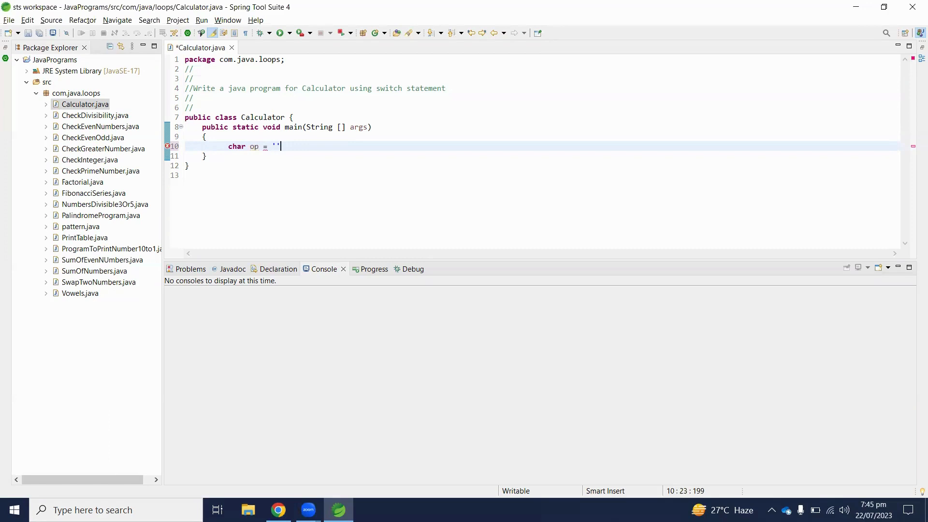
{"action": "type", "text": "+"}
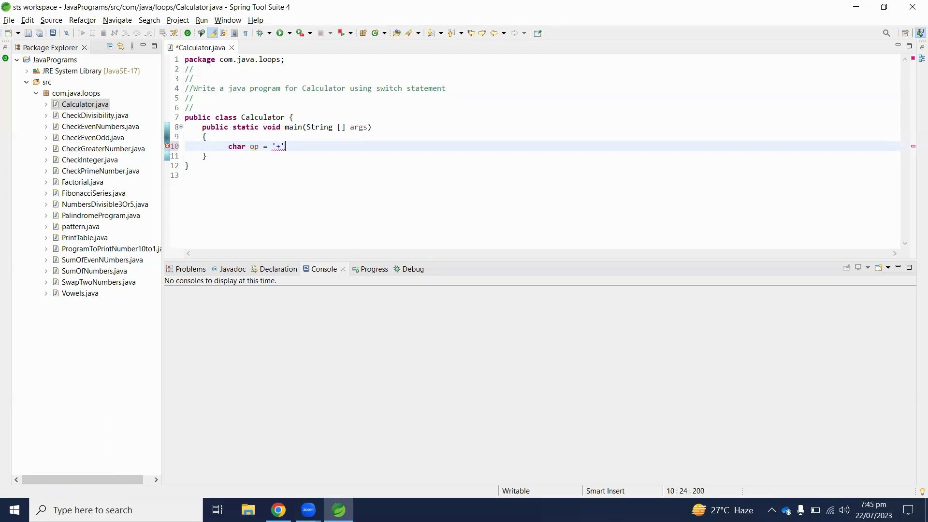
{"action": "type", "text": ";"}
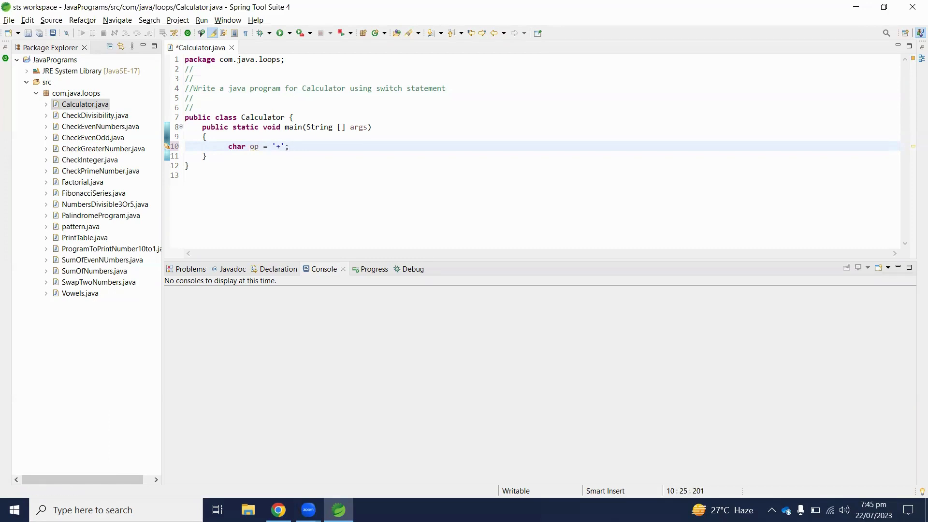
{"action": "key", "text": "Return"}
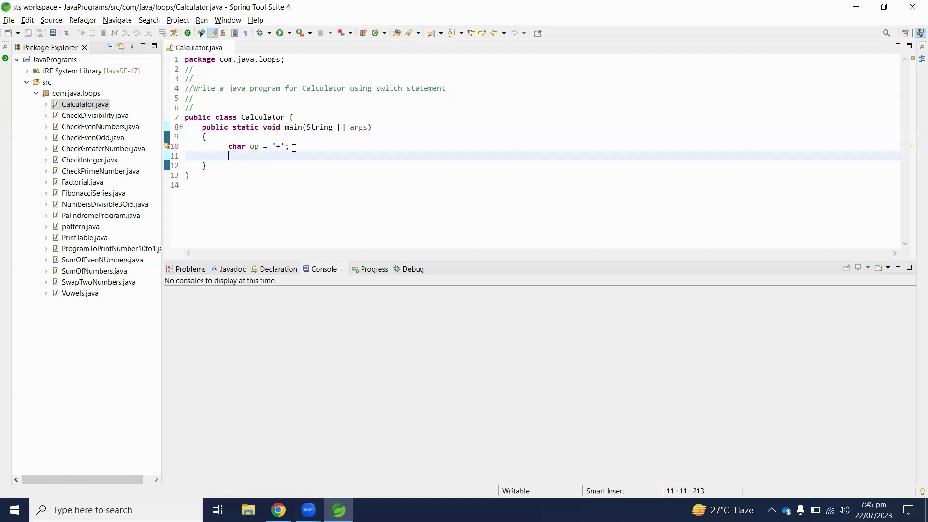
Declare Double firstNumber, seconfNumber, result; below the operator variable
{"action": "type", "text": "Double"}
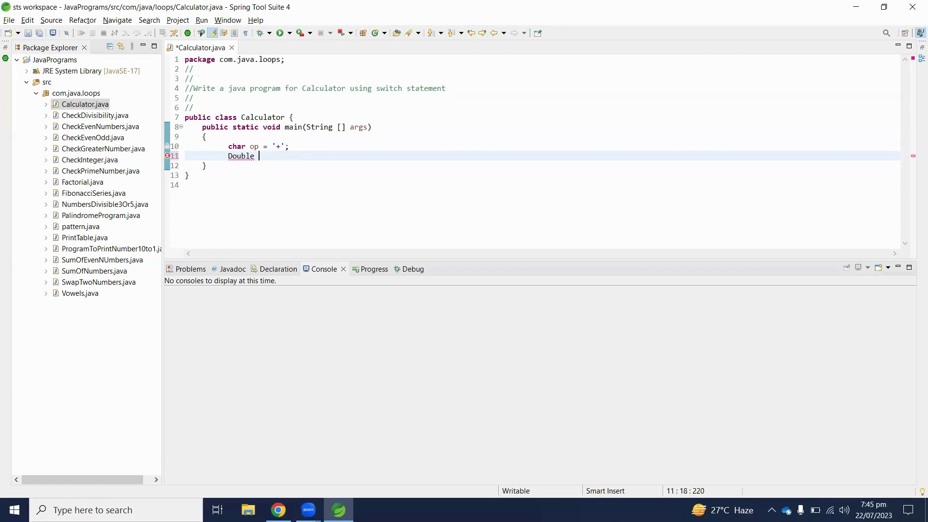
{"action": "type", "text": "f"}
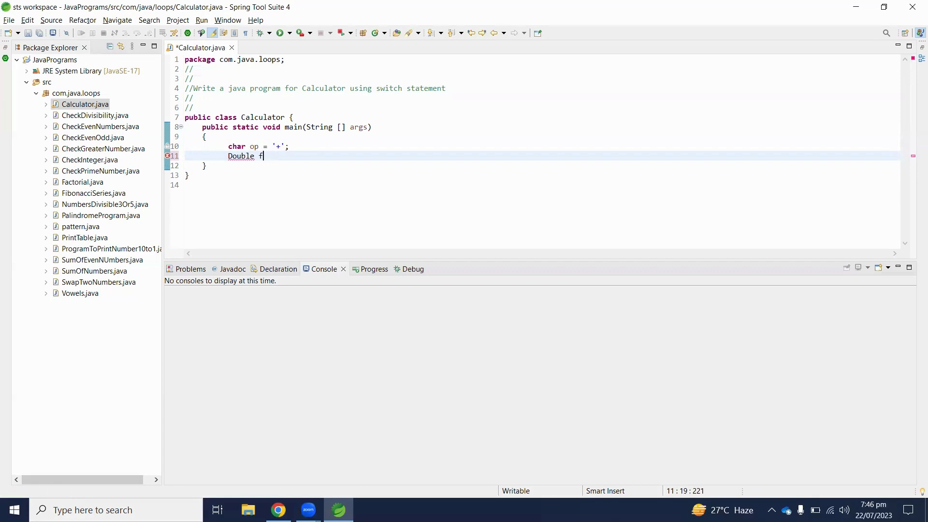
{"action": "type", "text": "irstNUm"}
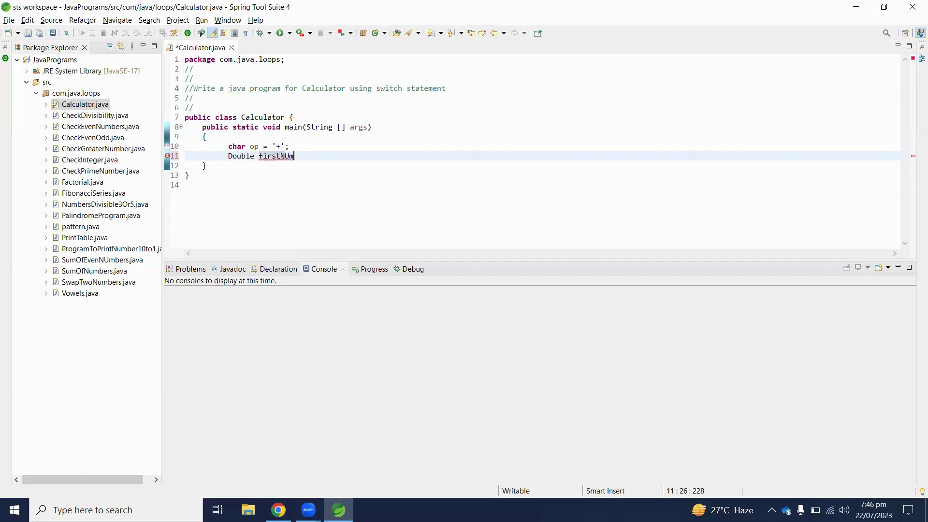
{"action": "type", "text": "ber, se"}
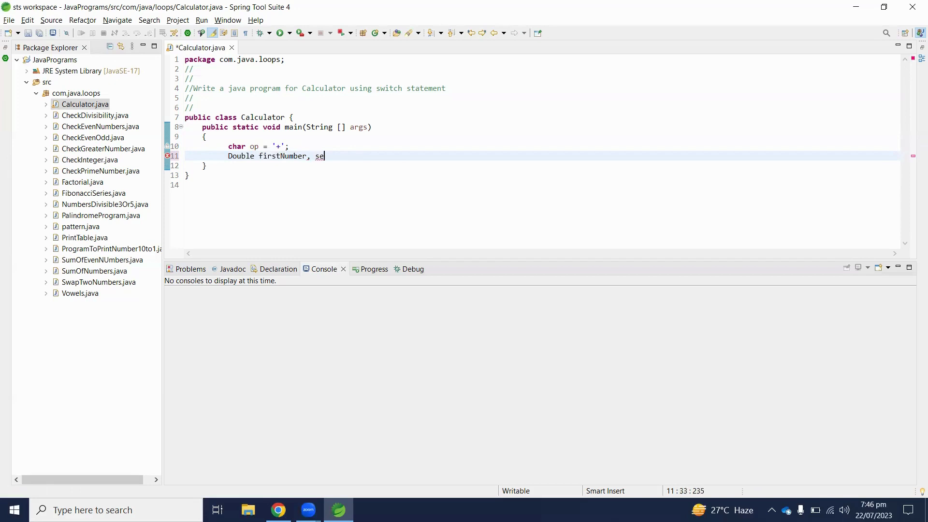
{"action": "type", "text": "confNUmb"}
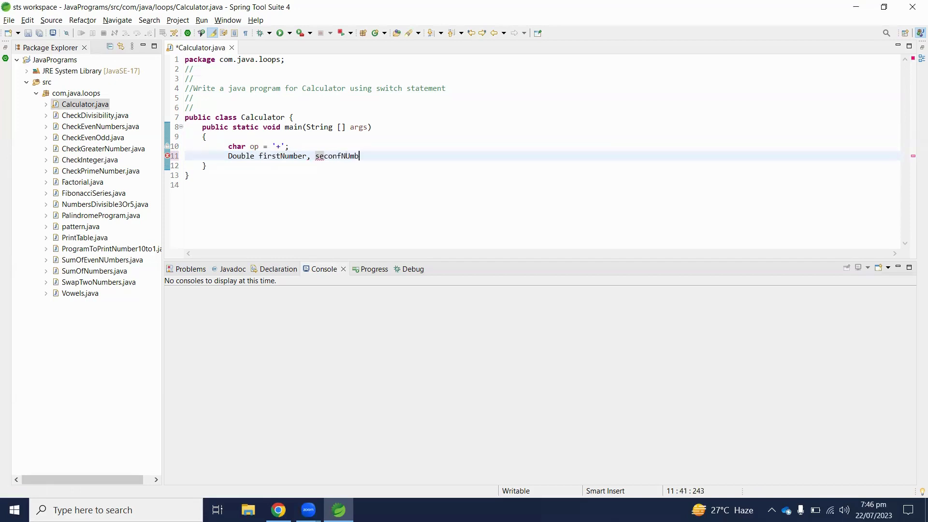
{"action": "type", "text": "er"}
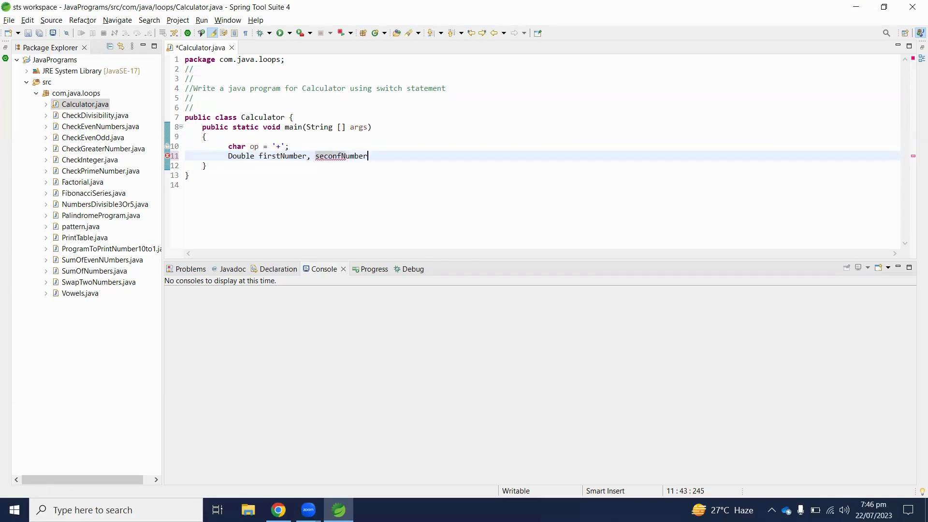
{"action": "type", "text": ", re"}
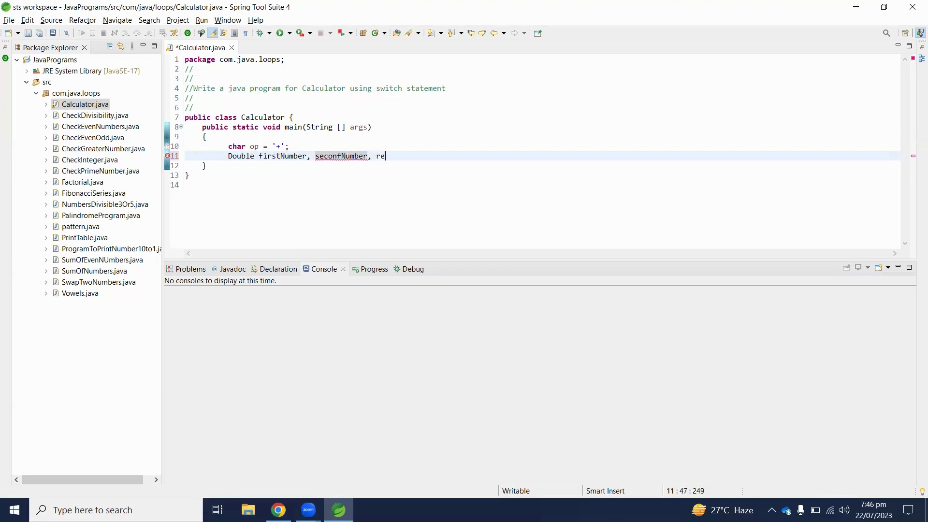
{"action": "type", "text": "sult;"}
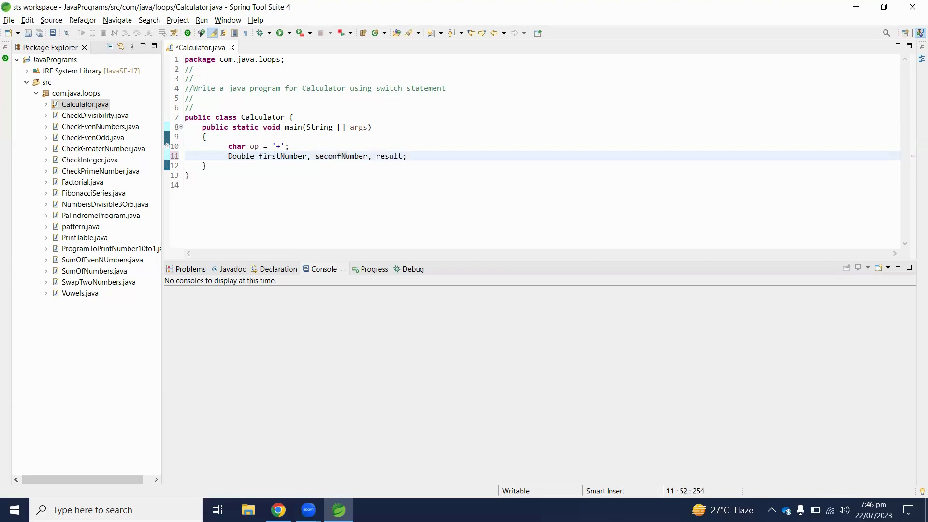
{"action": "key", "text": "Return"}
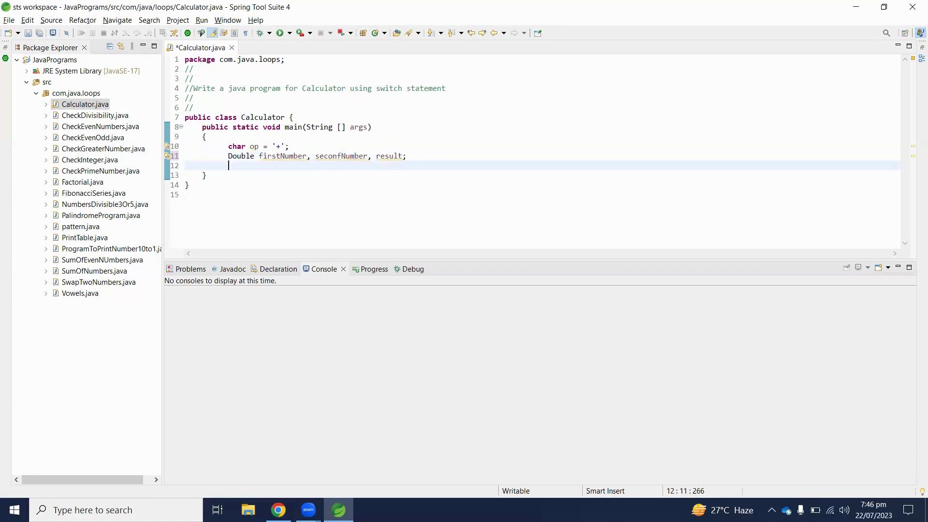
Save the file and write switch (op) with a case '+' block
{"action": "key", "text": "ctrl+s"}
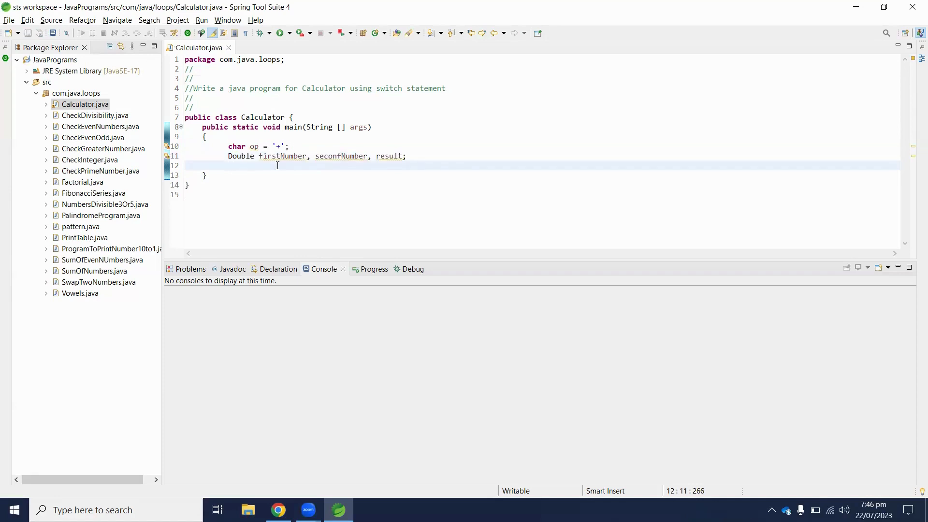
{"action": "type", "text": "s"}
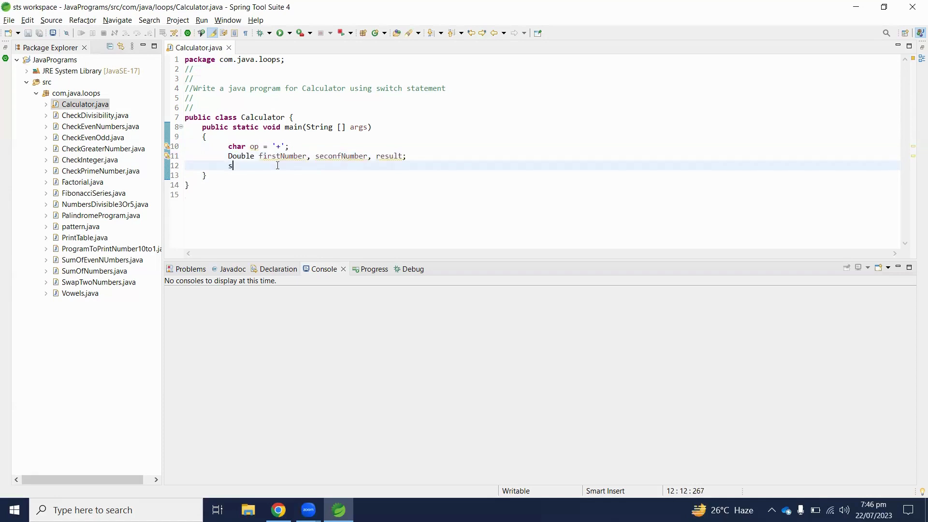
{"action": "type", "text": "witch ("}
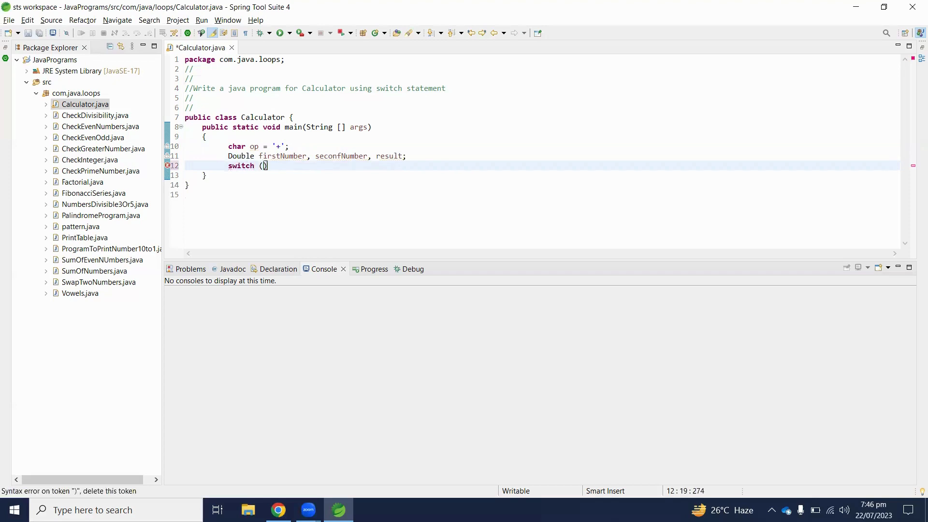
{"action": "type", "text": "op"}
{"action": "type", "text": "{"}
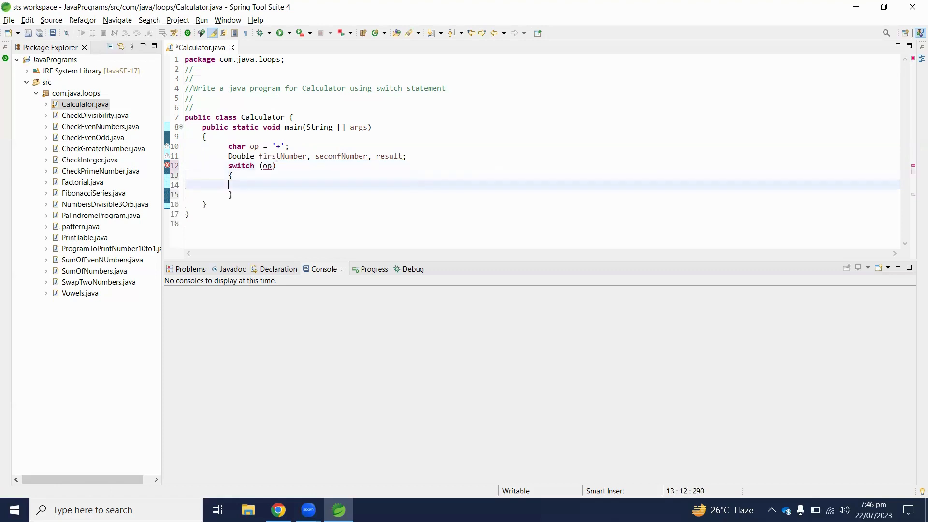
{"action": "type", "text": "case '"}
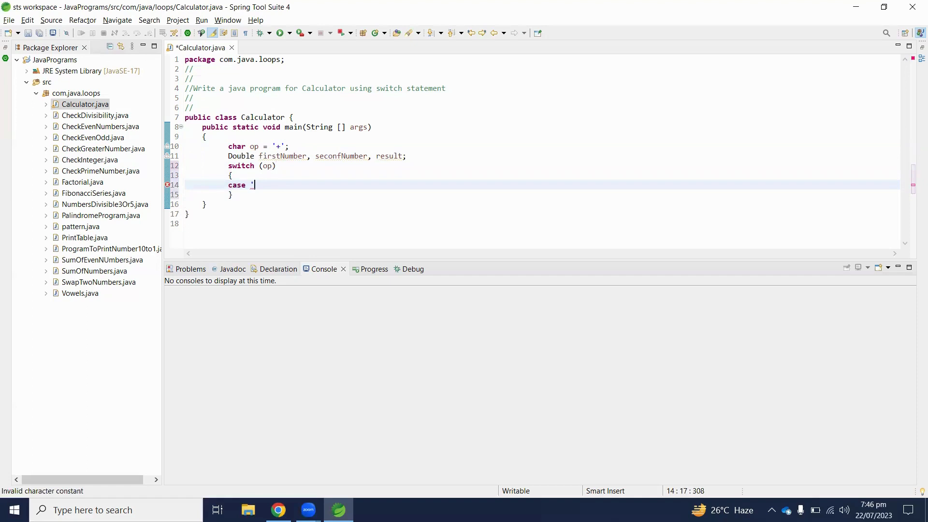
{"action": "type", "text": "+':"}
{"action": "type", "text": "{"}
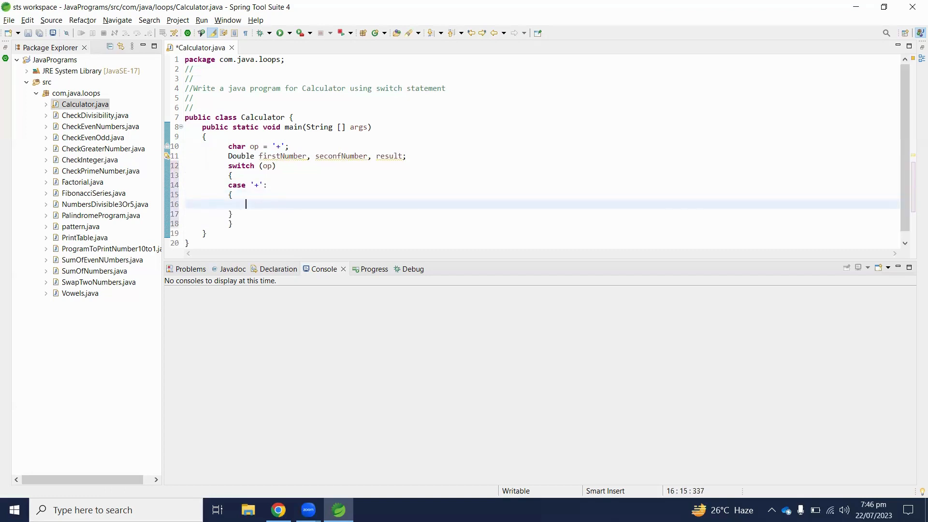
Inside case '+', assign result = firstNumber + secondNumber;
{"action": "type", "text": "result ="}
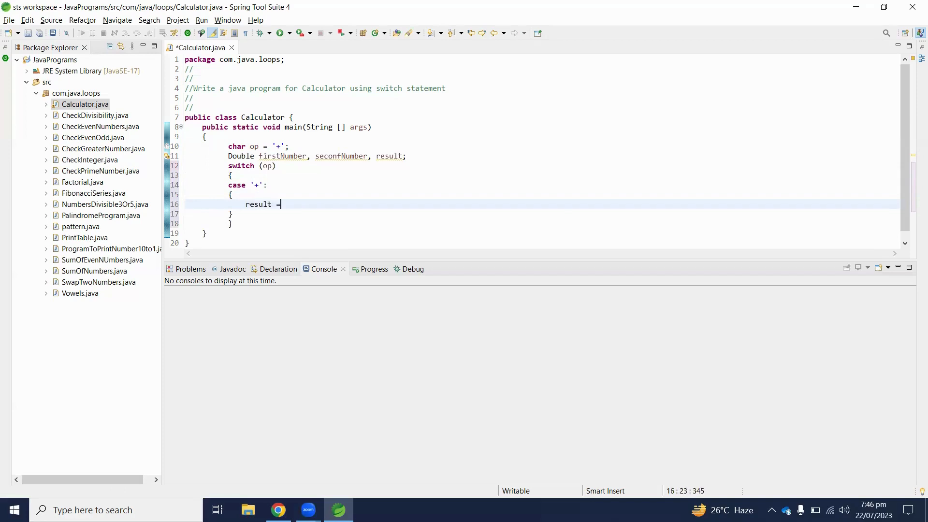
{"action": "type", "text": "first"}
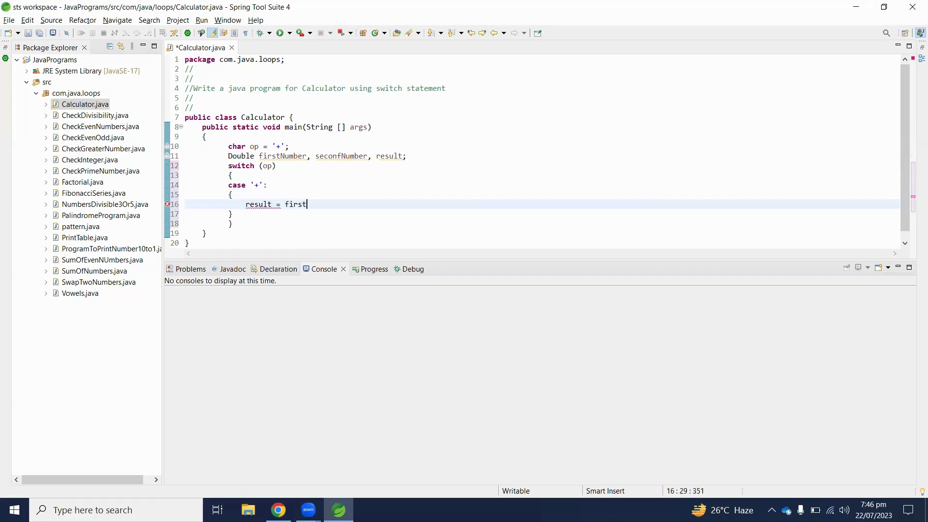
{"action": "type", "text": "NUmb"}
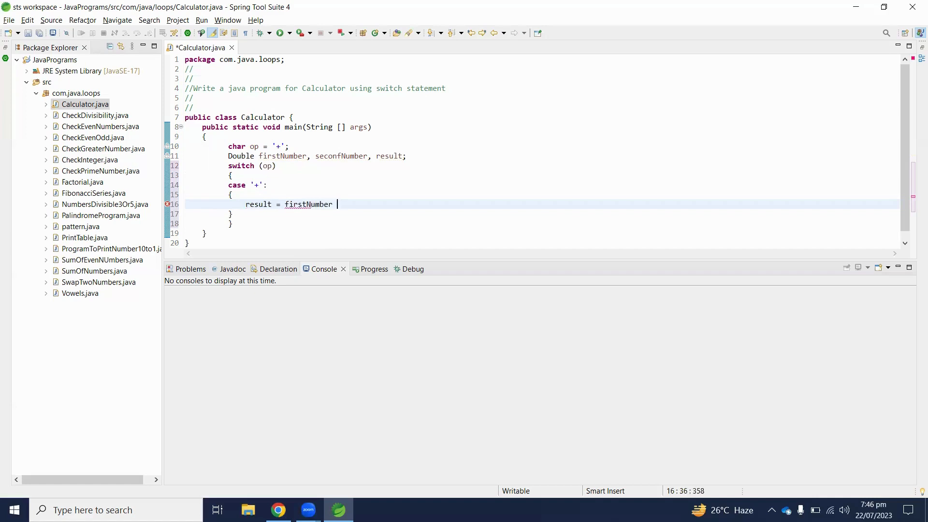
{"action": "type", "text": "+ sec"}
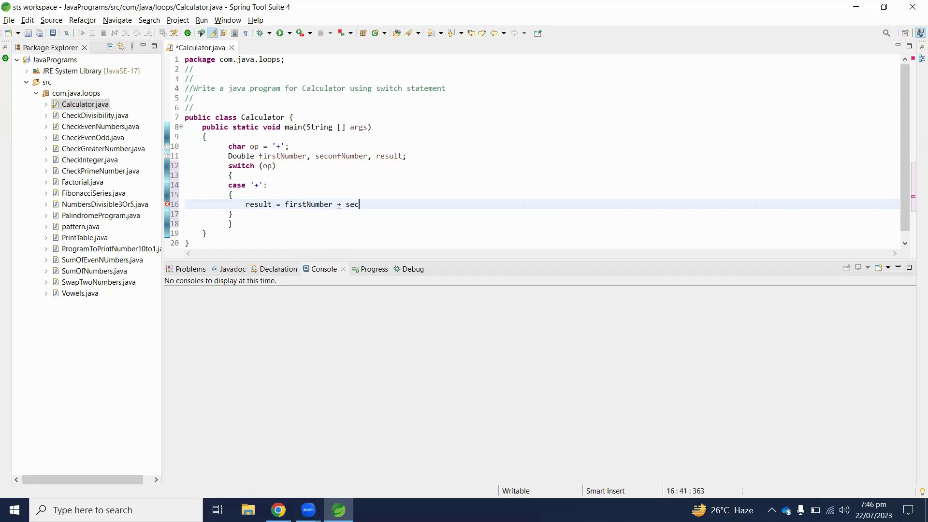
{"action": "type", "text": "ondNumber"}
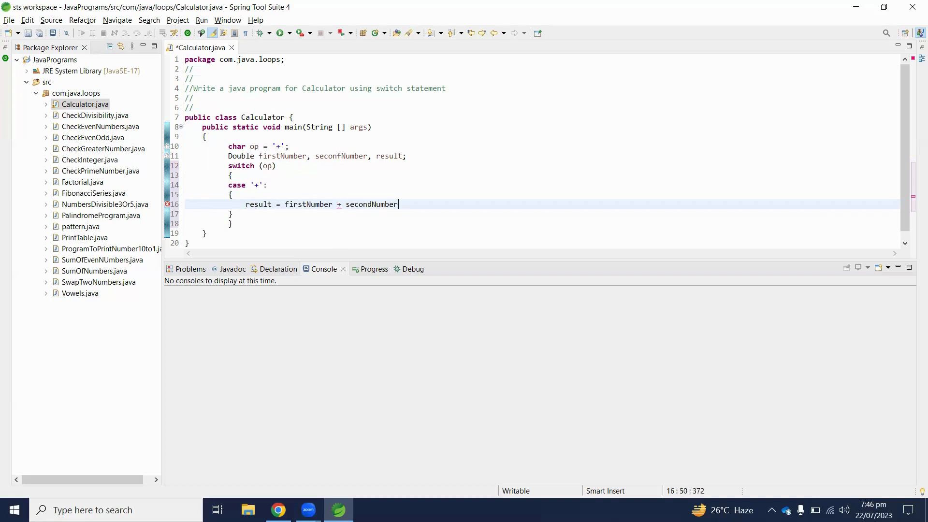
{"action": "type", "text": ";"}
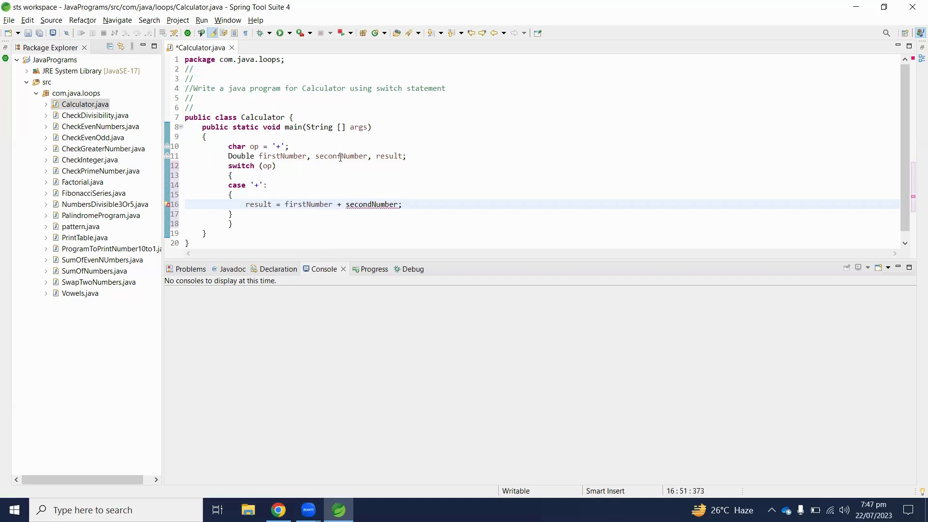
Check occurrences of firstNumber and secondNumber, then add a blank line after the declarations
{"action": "left_click", "coordinate": [341, 157]}
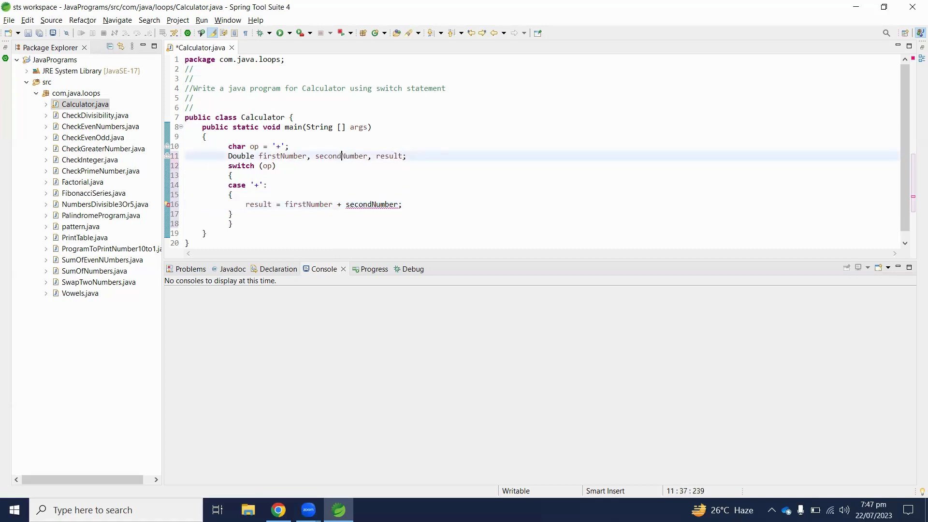
{"action": "double_click", "coordinate": [341, 155]}
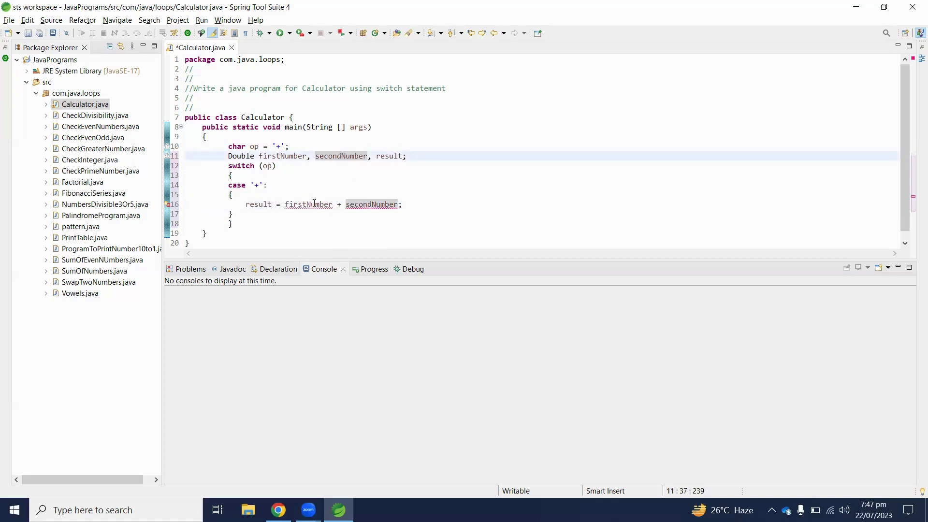
{"action": "double_click", "coordinate": [282, 155]}
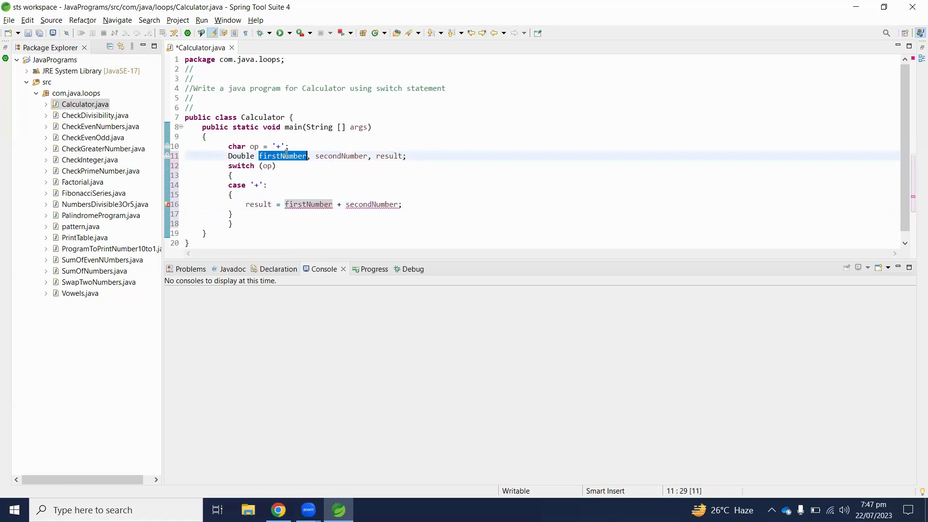
{"action": "mouse_move", "coordinate": [307, 204]}
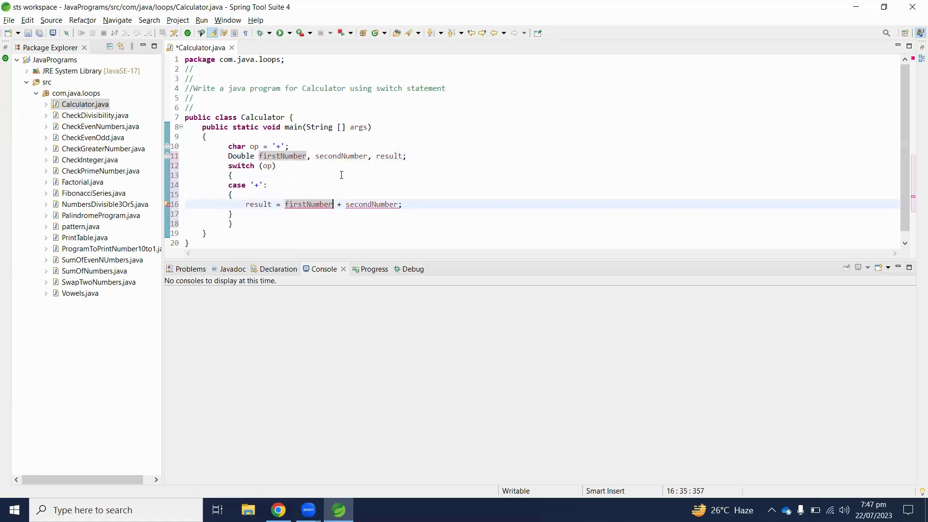
{"action": "double_click", "coordinate": [340, 156]}
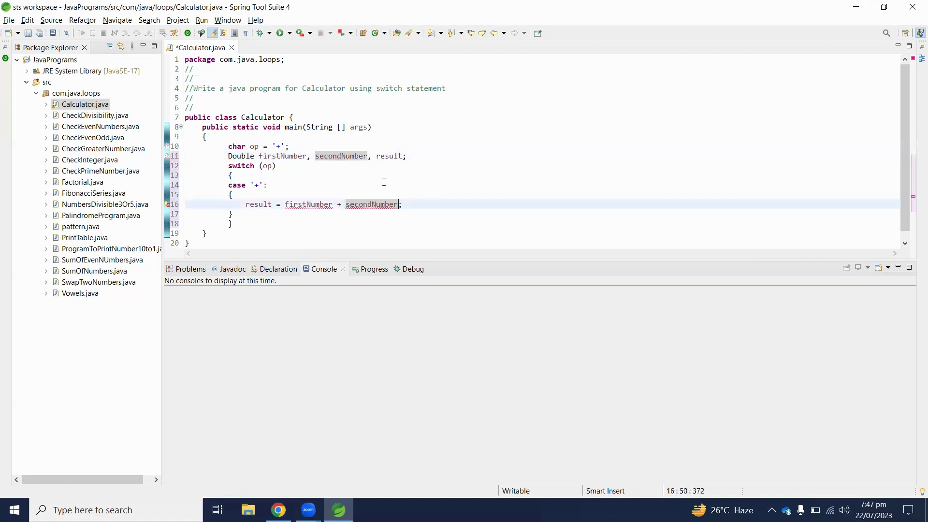
{"action": "key", "text": "Return"}
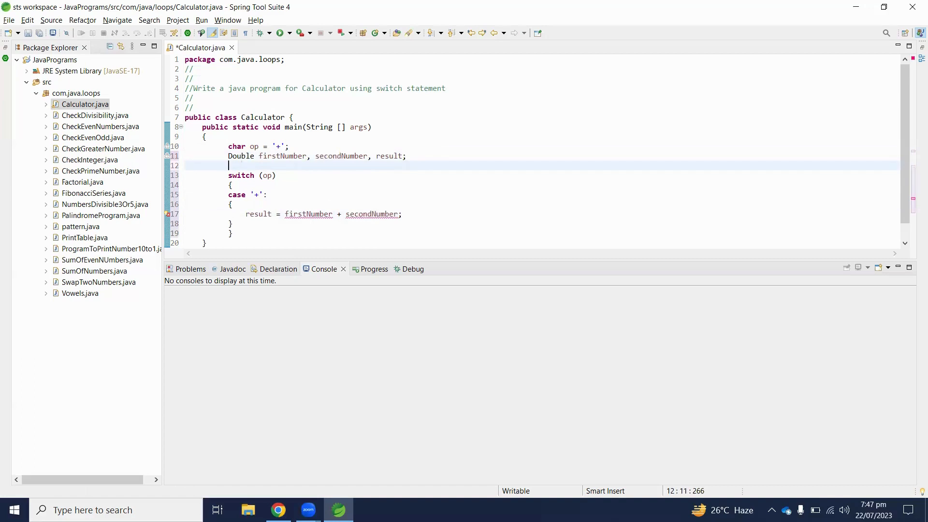
Assign firstNumber = 5 and secondNumber = 10, applying the cast-to-double quick fixes, and save
{"action": "type", "text": "firstNumber"}
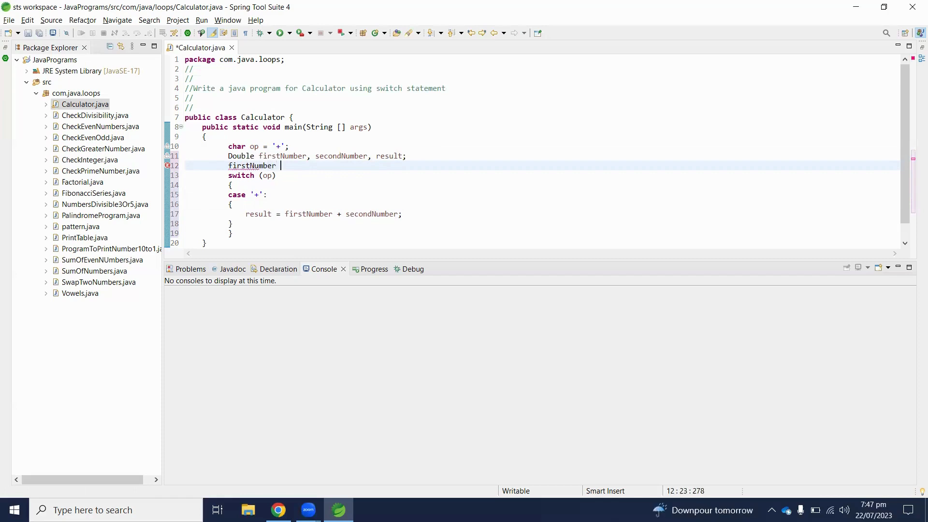
{"action": "type", "text": "= 5"}
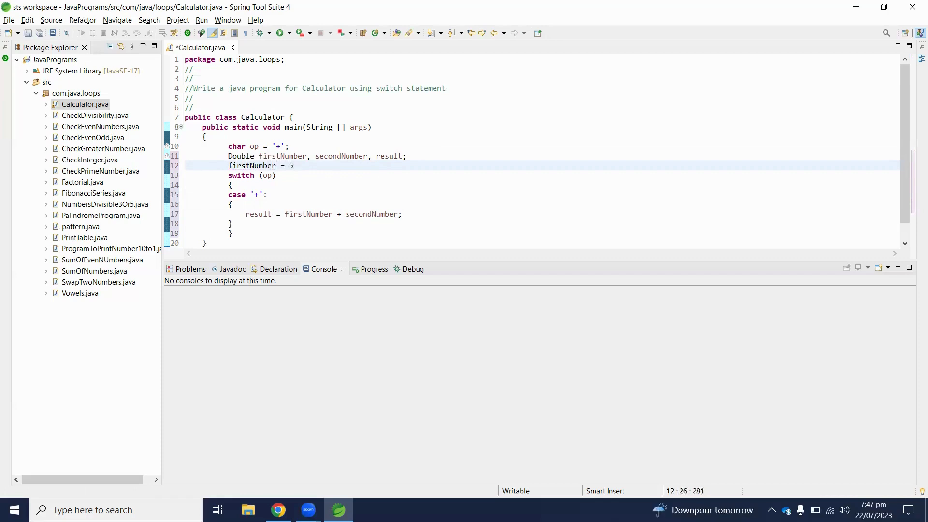
{"action": "type", "text": "second"}
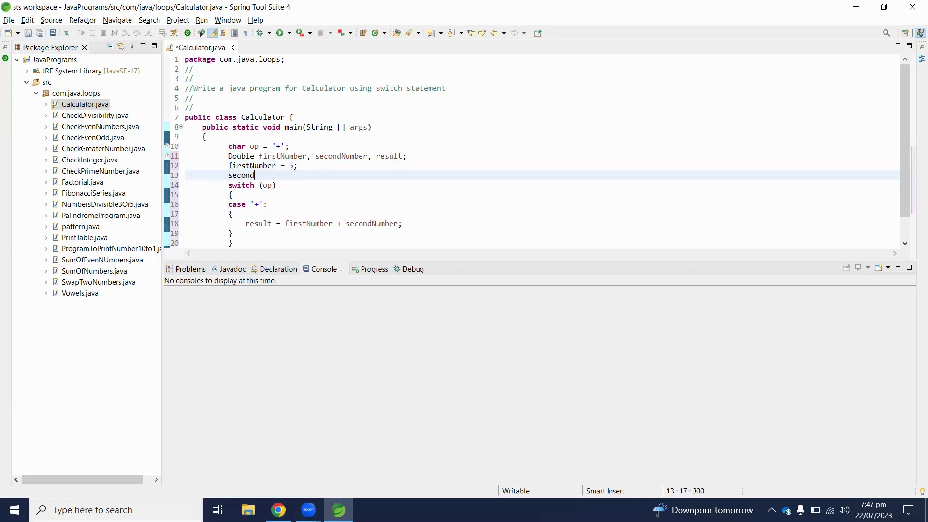
{"action": "type", "text": "Number ="}
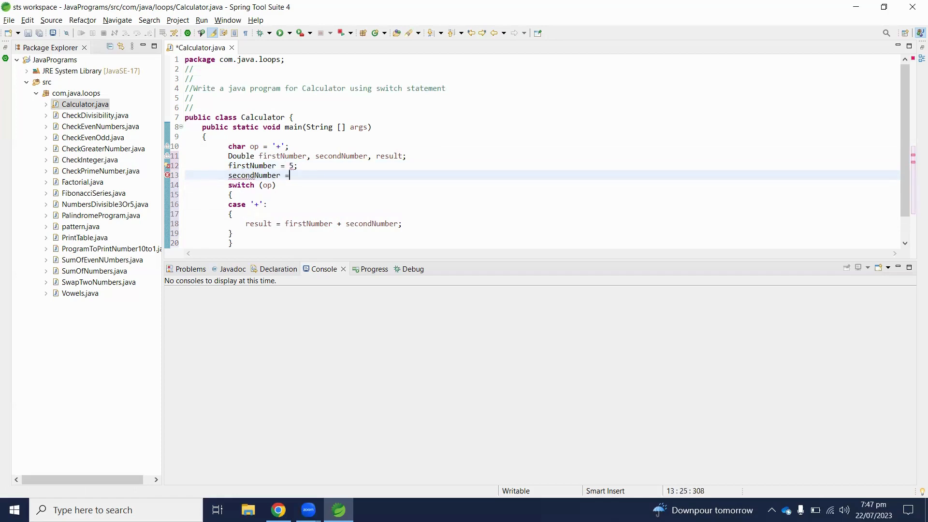
{"action": "type", "text": "10;"}
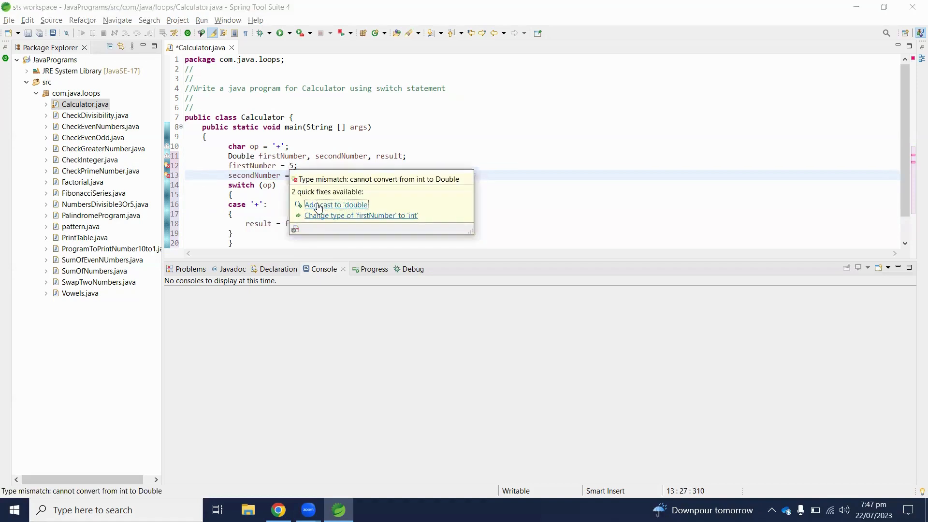
{"action": "left_click", "coordinate": [335, 204]}
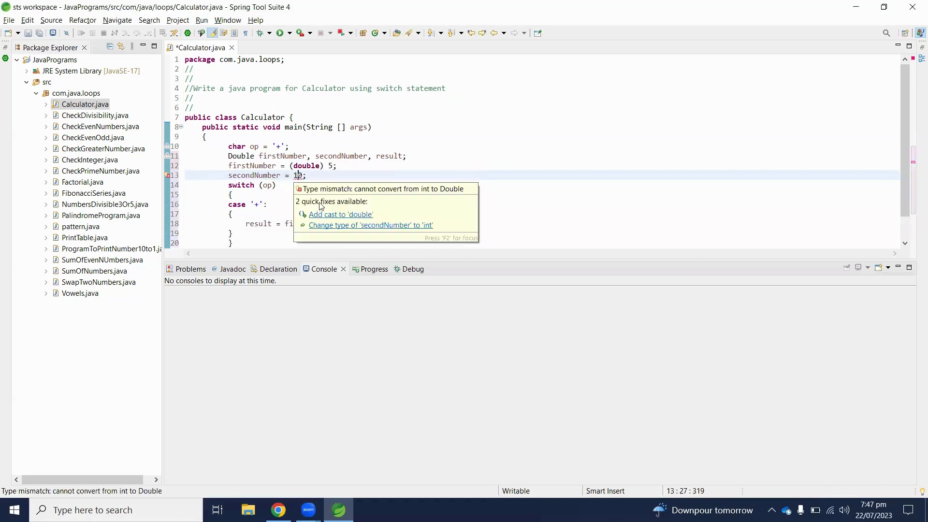
{"action": "left_click", "coordinate": [340, 215]}
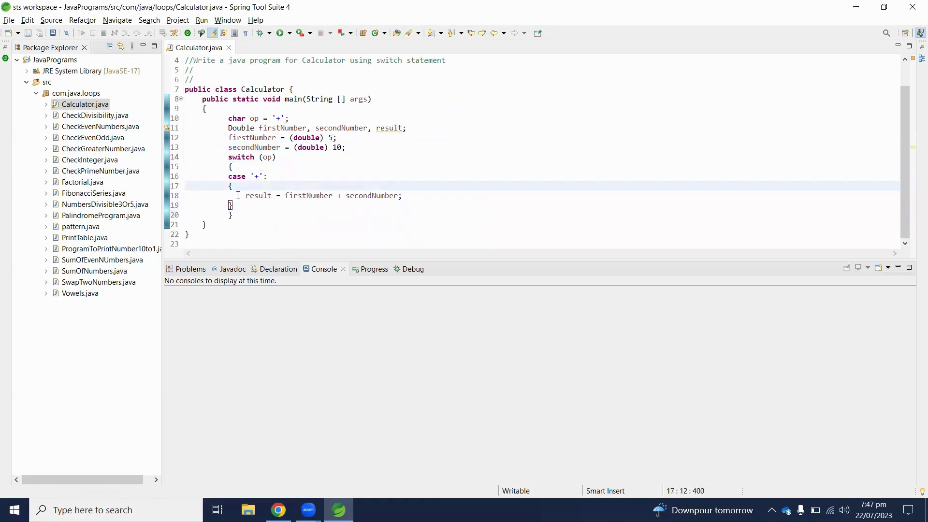
Start a System.out.println(...) line below the addition statement in case '+'
{"action": "left_click", "coordinate": [343, 196]}
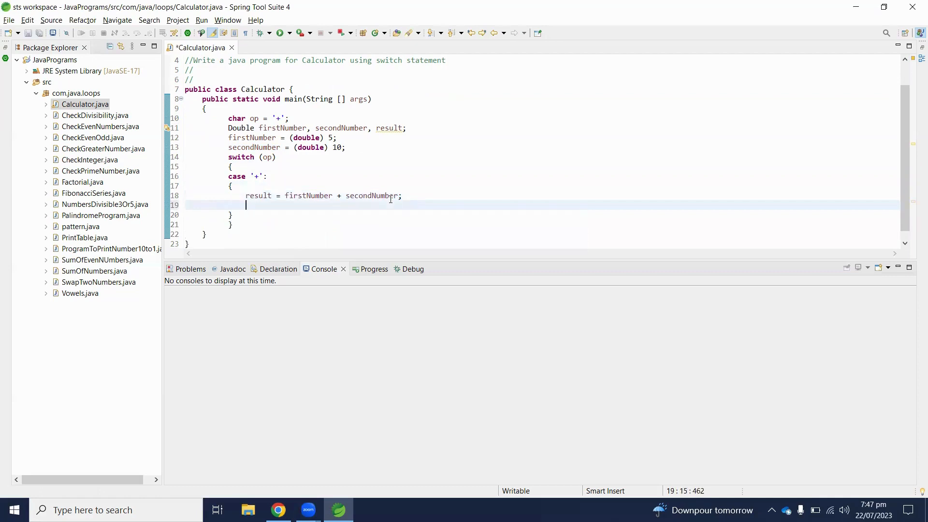
{"action": "type", "text": "S"}
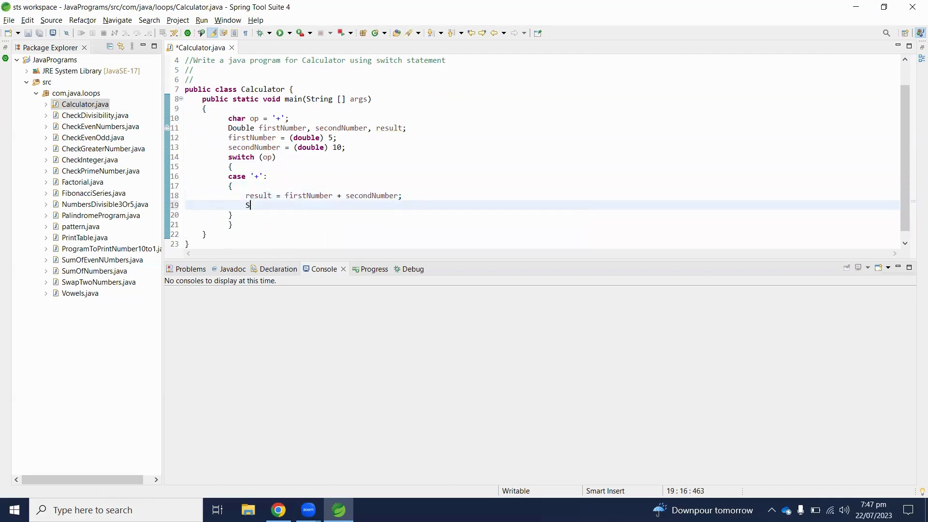
{"action": "type", "text": "ystem.out"}
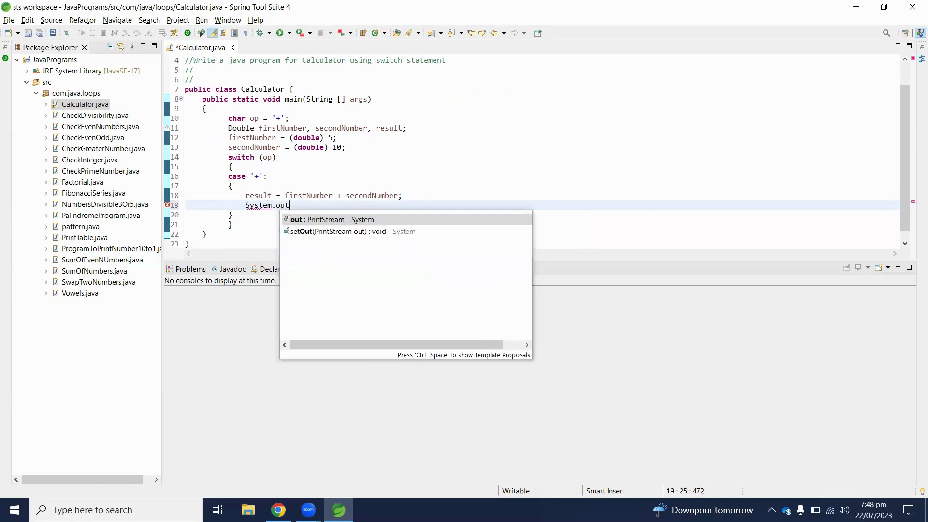
{"action": "type", "text": ".prin"}
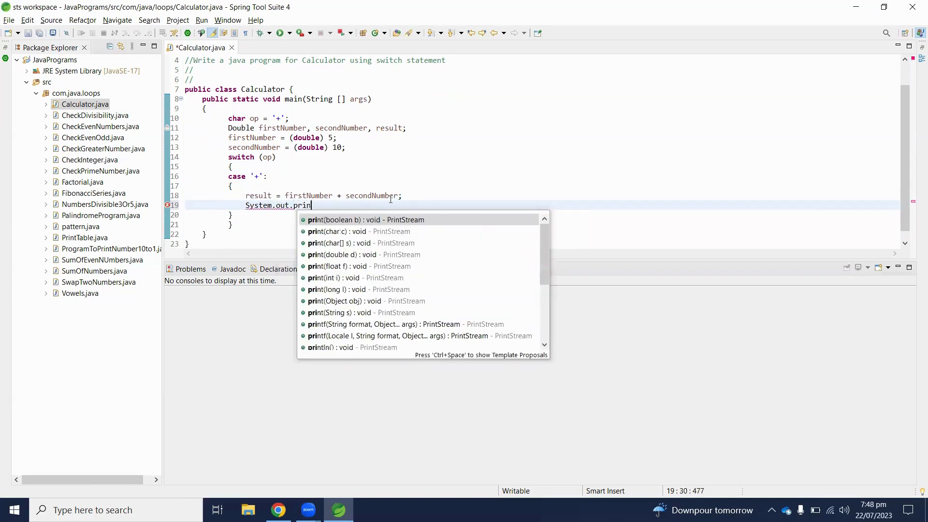
{"action": "type", "text": "ln"}
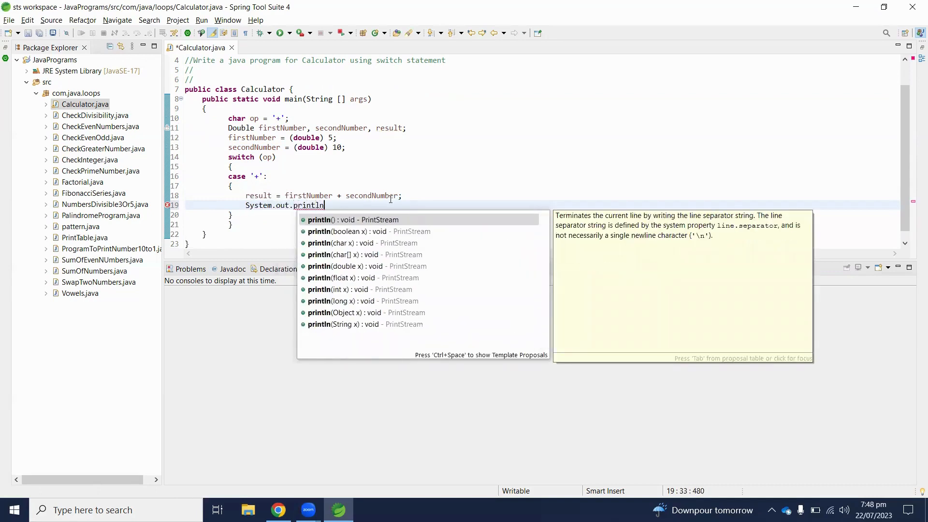
{"action": "type", "text": "()"}
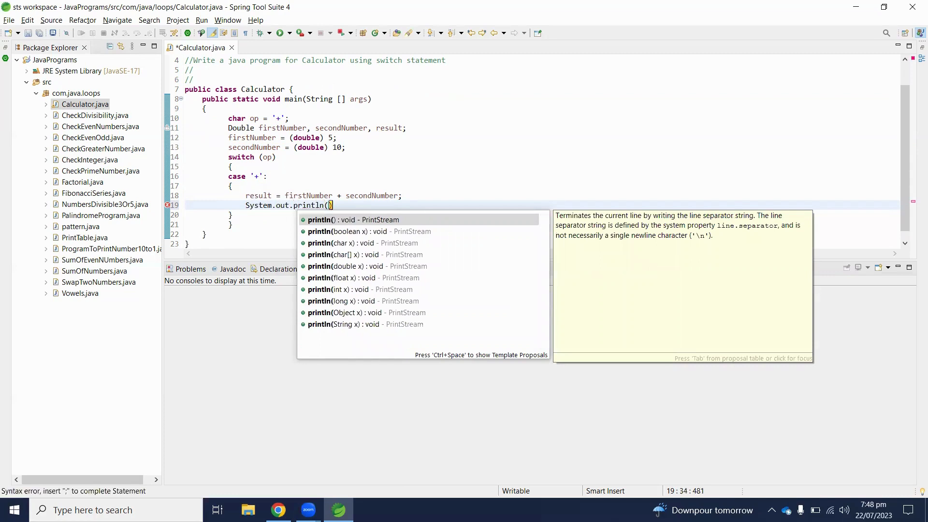
{"action": "type", "text": "\""}
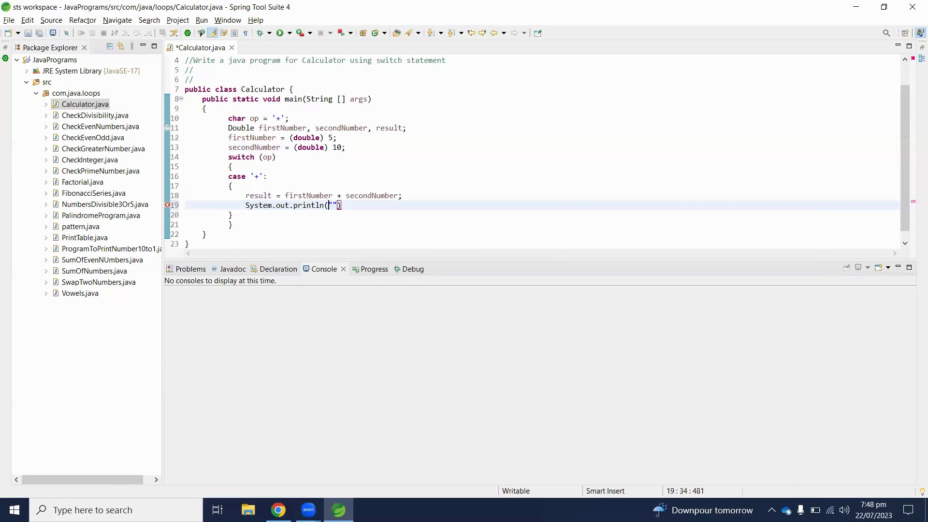
Print firstNumber + " + " + secondNumber + " = " + result, add break; and begin the next case
{"action": "type", "text": "firstNUmber"}
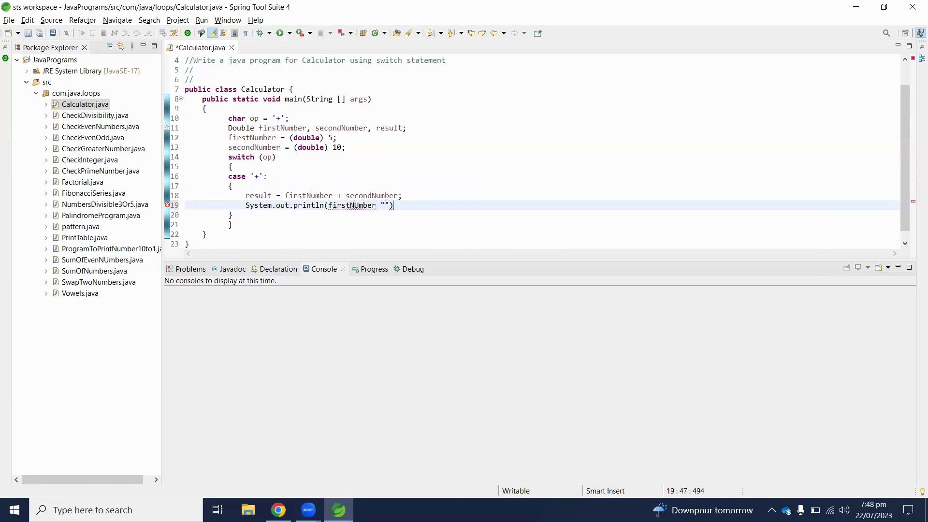
{"action": "type", "text": "+"}
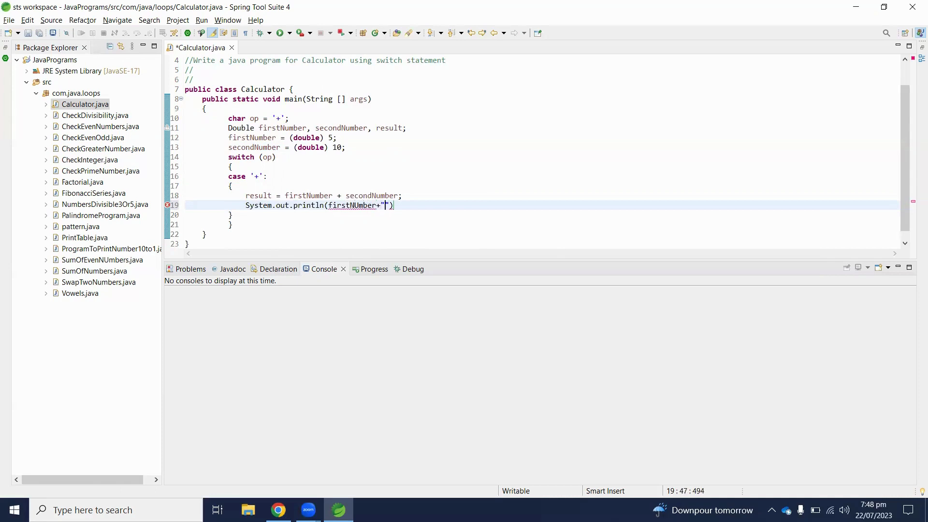
{"action": "type", "text": "+"}
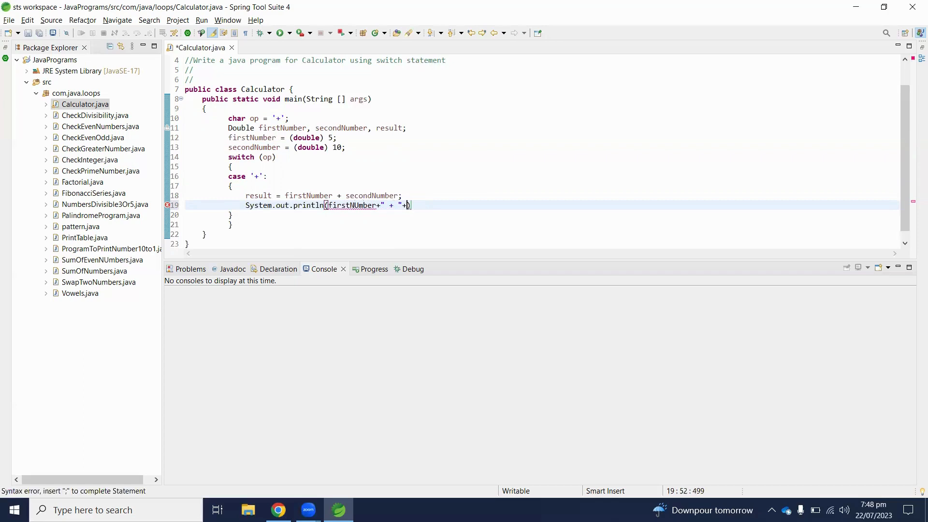
{"action": "type", "text": "secondNumber"}
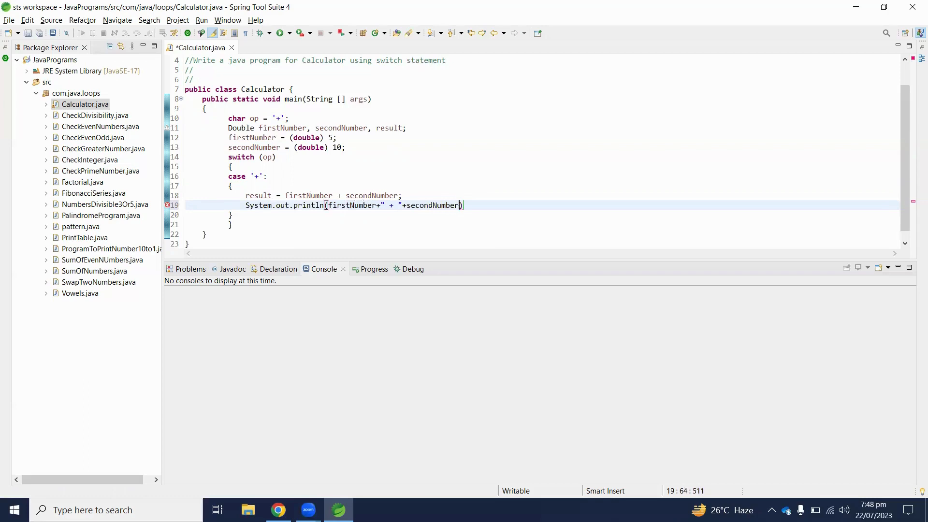
{"action": "type", "text": "+\" \""}
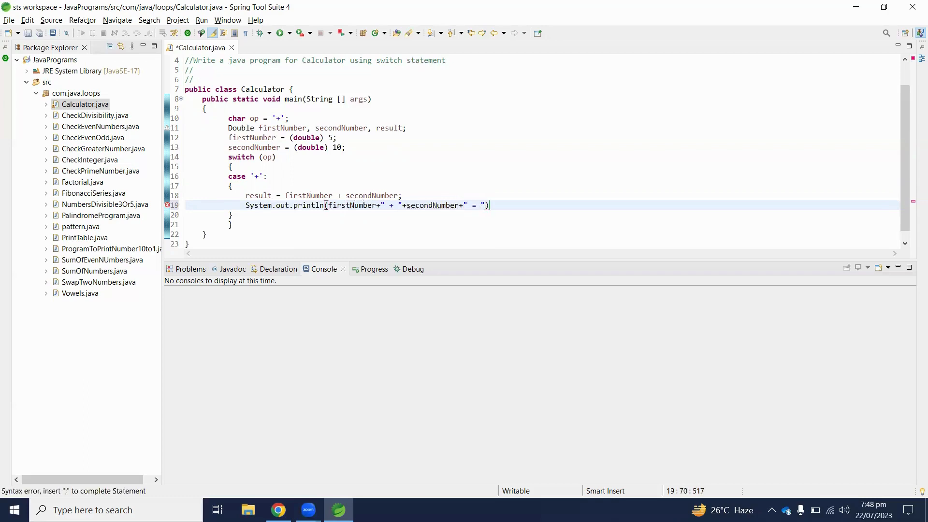
{"action": "type", "text": "+result"}
{"action": "type", "text": "bre"}
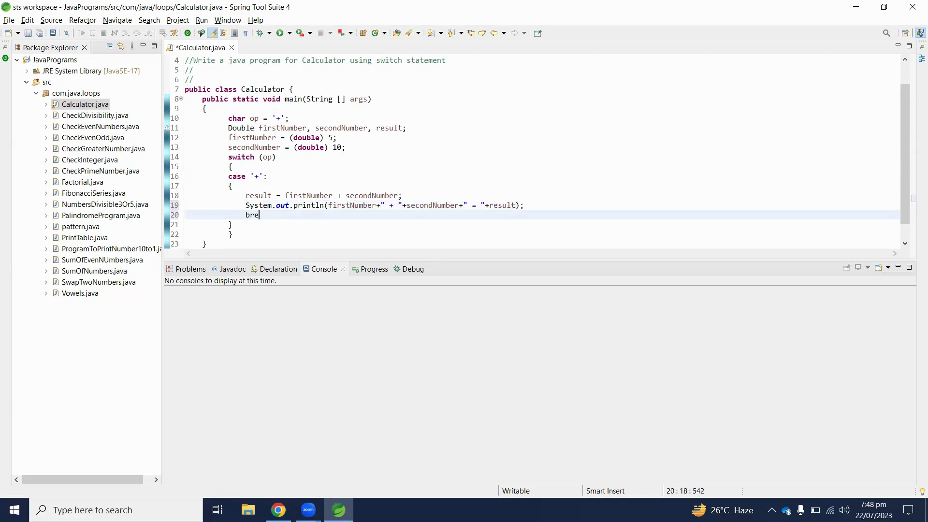
{"action": "type", "text": "ak;"}
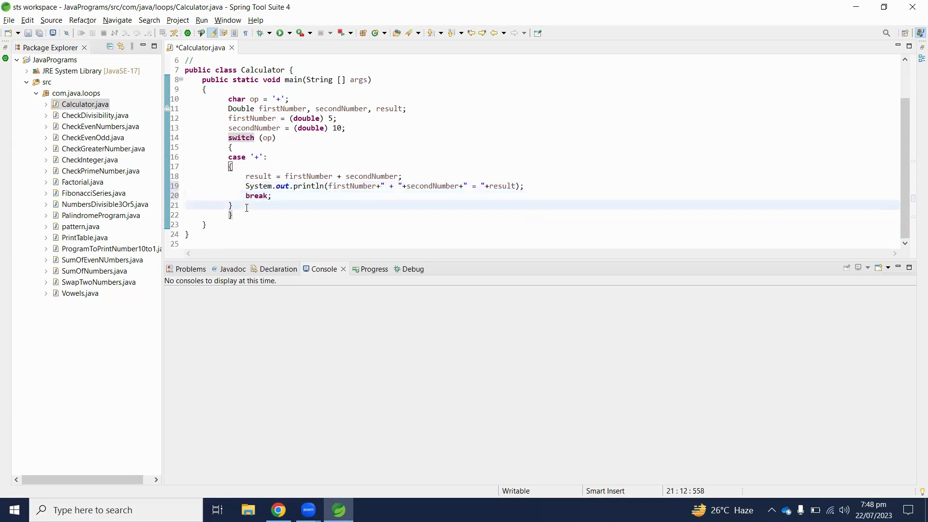
{"action": "type", "text": "case"}
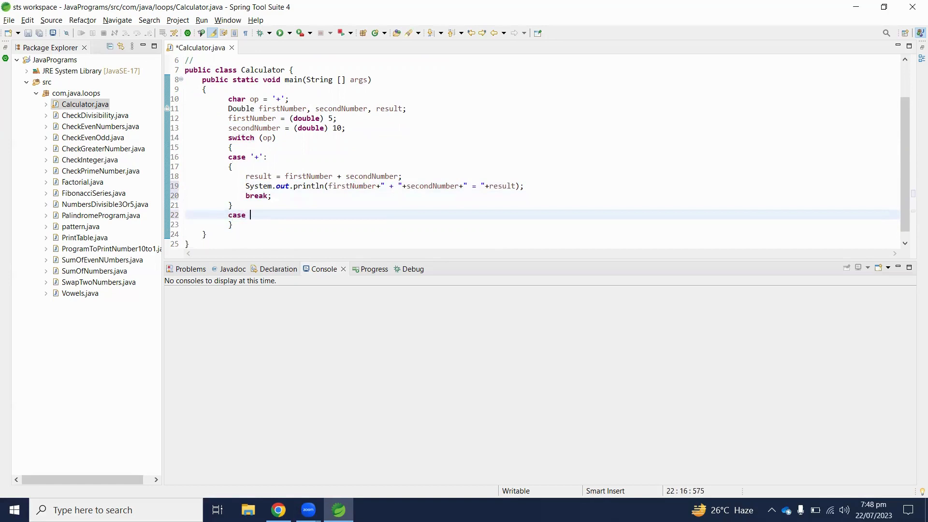
Add case '-' with the pasted block changed to subtract in the calculation and println, then begin another case
{"action": "type", "text": "'-':"}
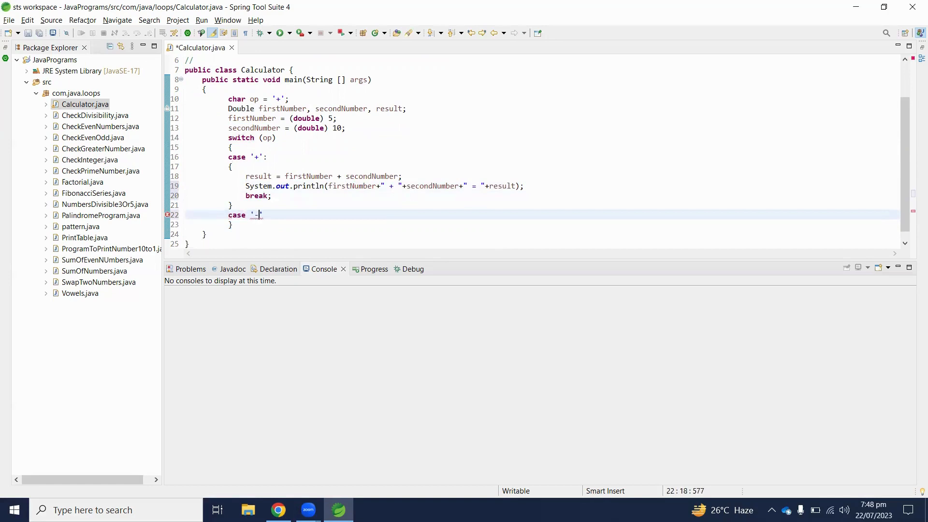
{"action": "type", "text": "':"}
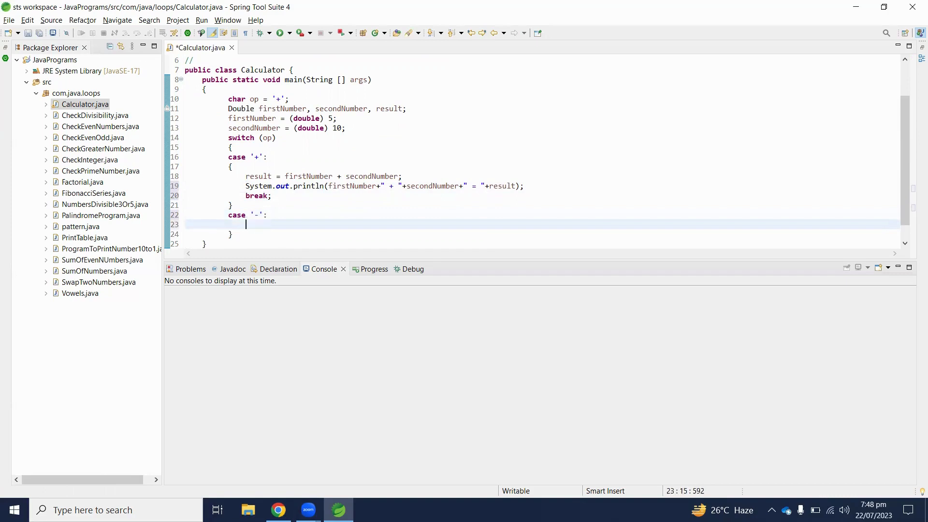
{"action": "key", "text": "Return"}
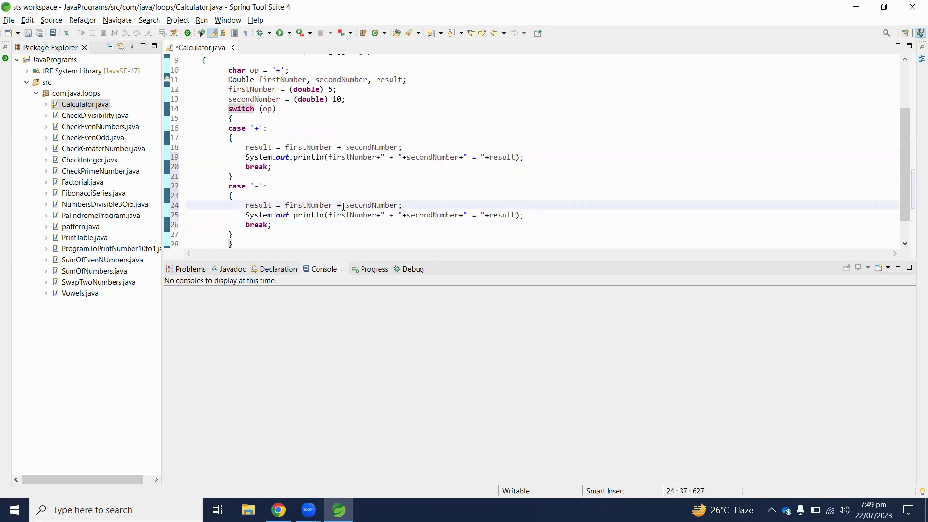
{"action": "type", "text": "-"}
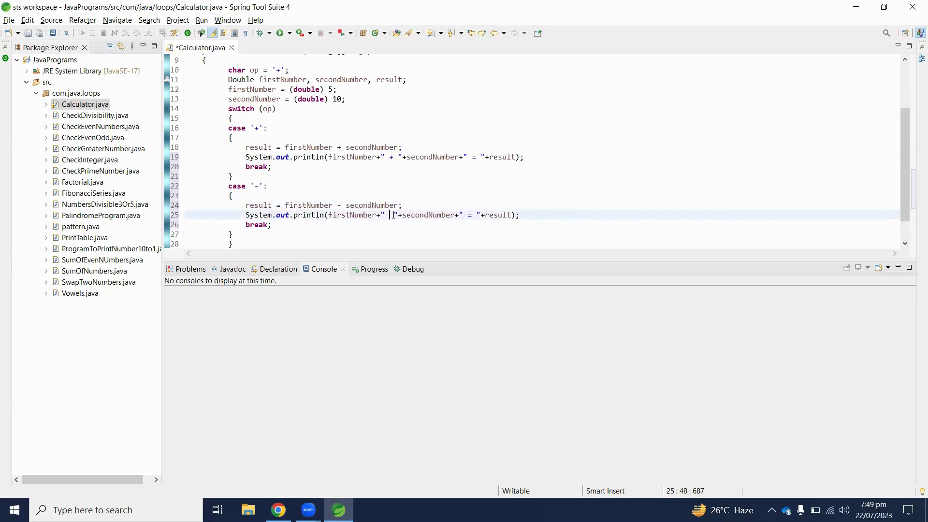
{"action": "type", "text": "-"}
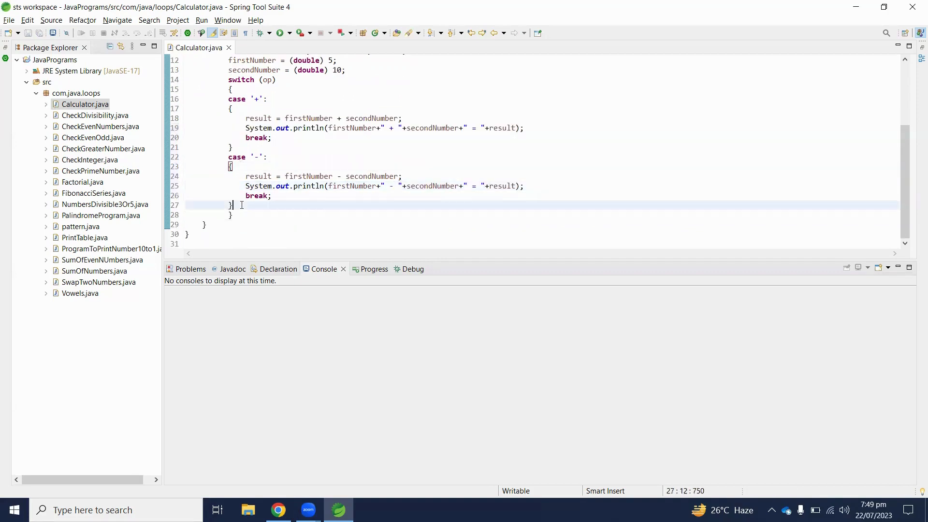
{"action": "type", "text": "case '"}
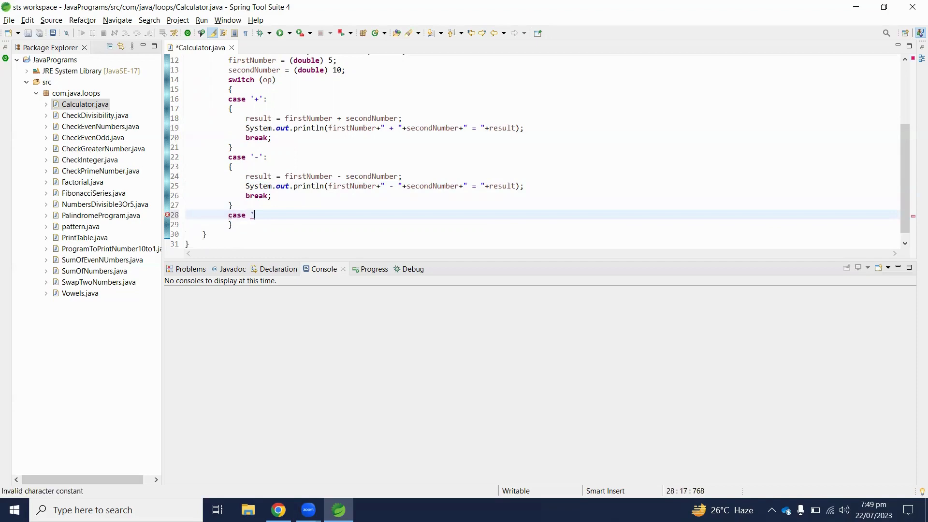
Add case '*' with the pasted body changed to multiply in the calculation and output, then begin another case
{"action": "type", "text": "*"}
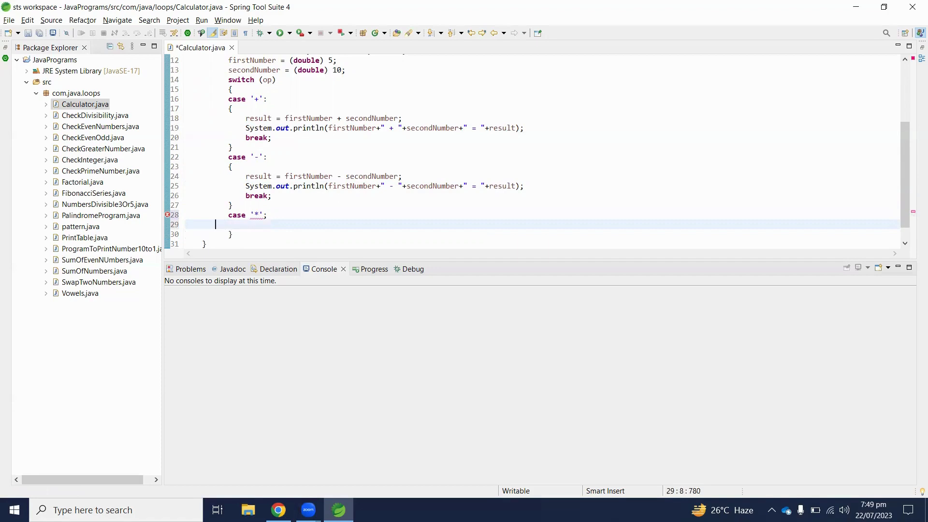
{"action": "key", "text": "Backspace"}
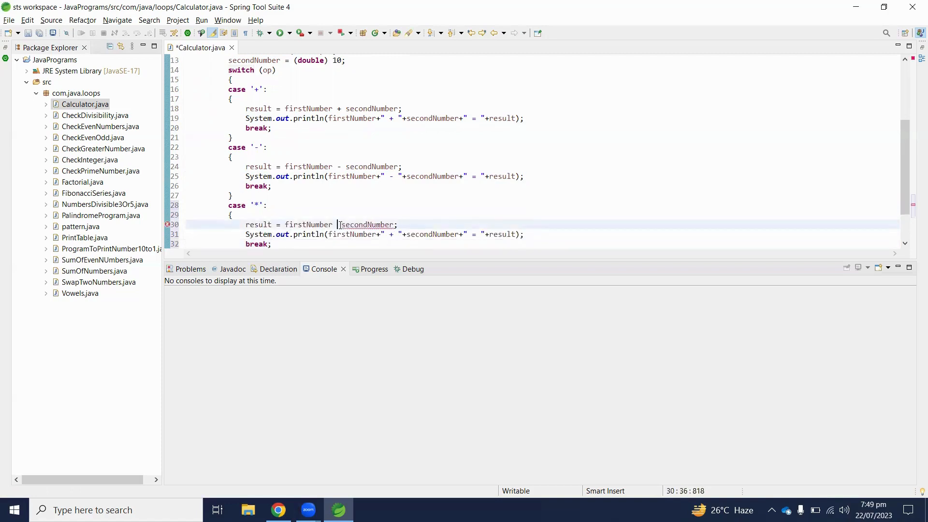
{"action": "type", "text": "*"}
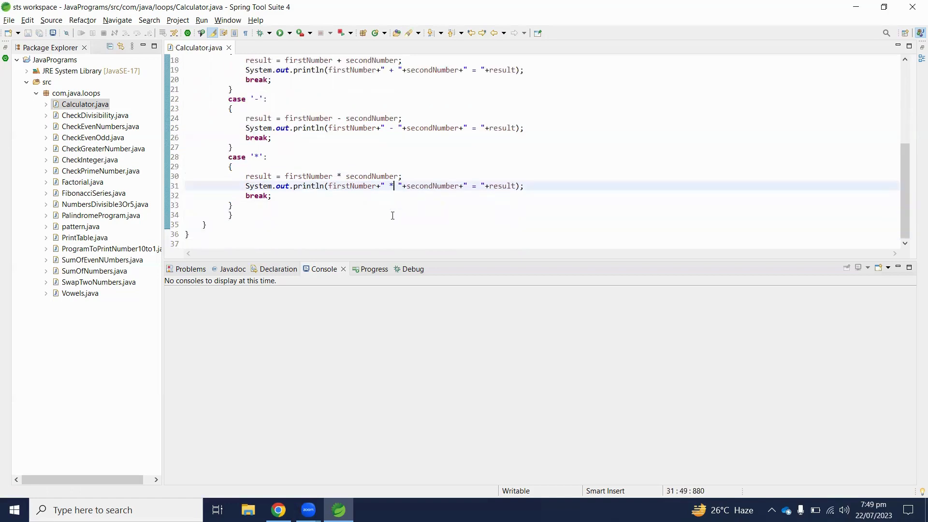
{"action": "type", "text": "c"}
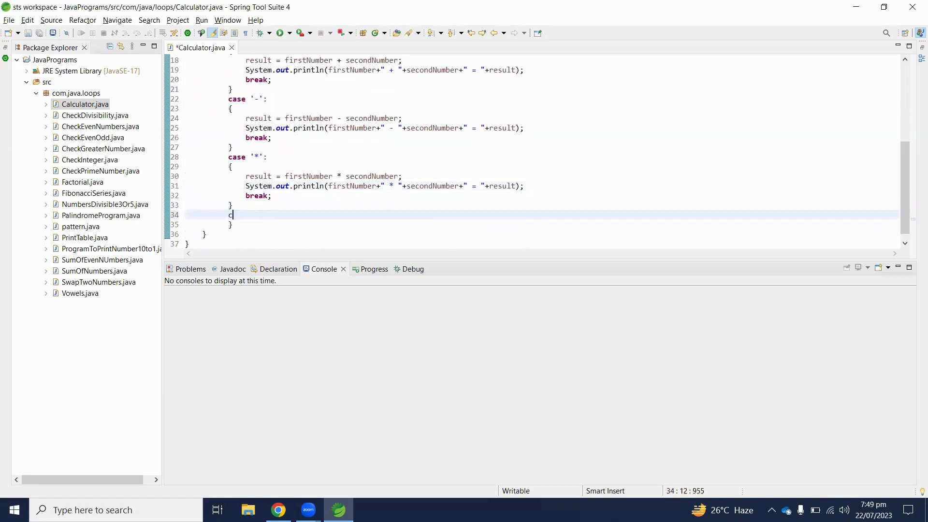
{"action": "type", "text": "ase '"}
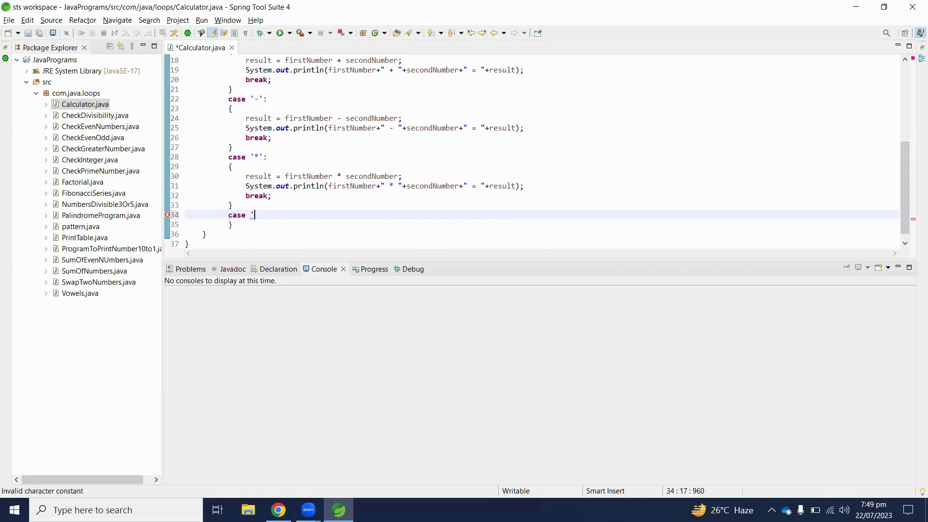
Add case '/' dividing firstNumber by secondNumber in the calculation and println
{"action": "type", "text": "/':"}
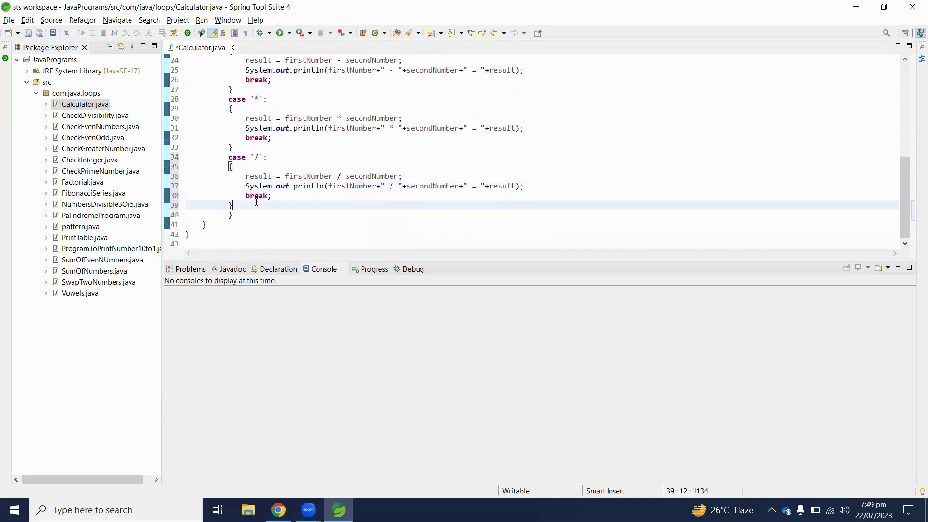
Add a default: branch with System.out.println("Invalid operator");
{"action": "type", "text": "de"}
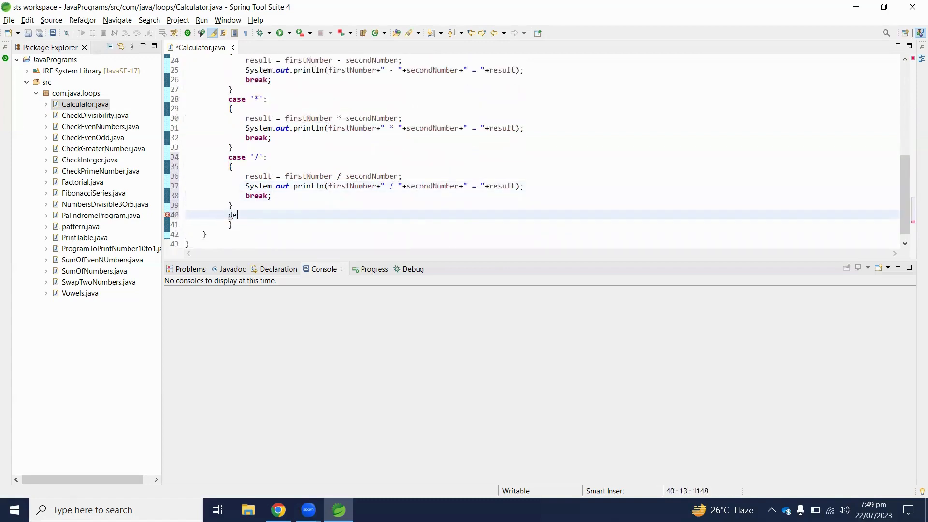
{"action": "type", "text": "fula"}
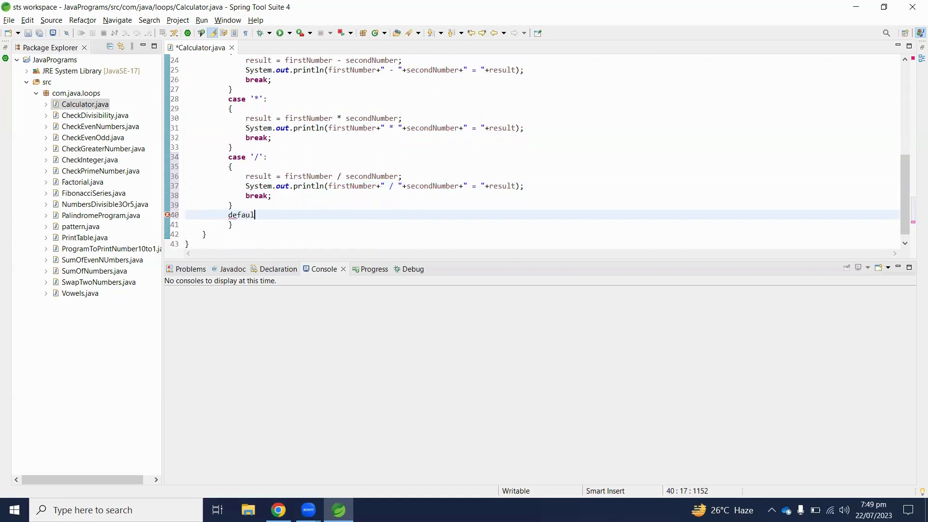
{"action": "type", "text": "t:"}
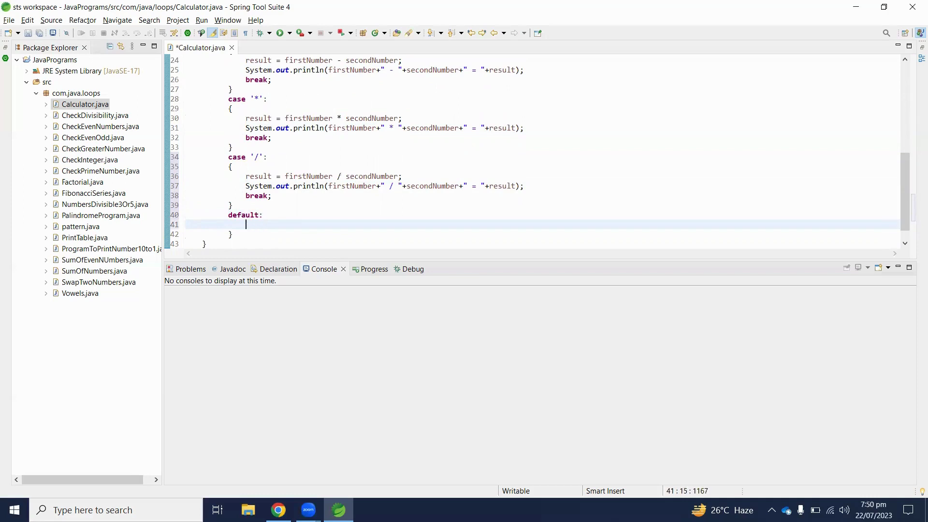
{"action": "type", "text": "Sys"}
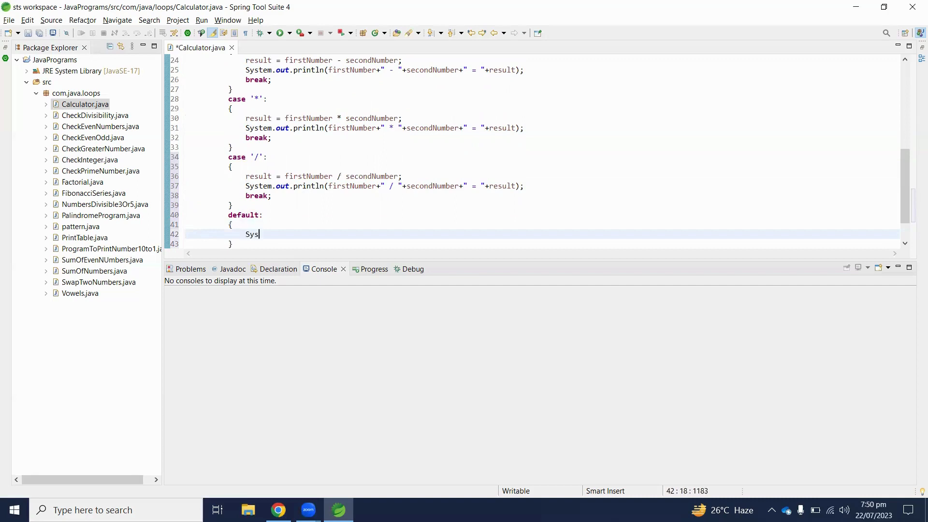
{"action": "type", "text": "tem.out.println("}
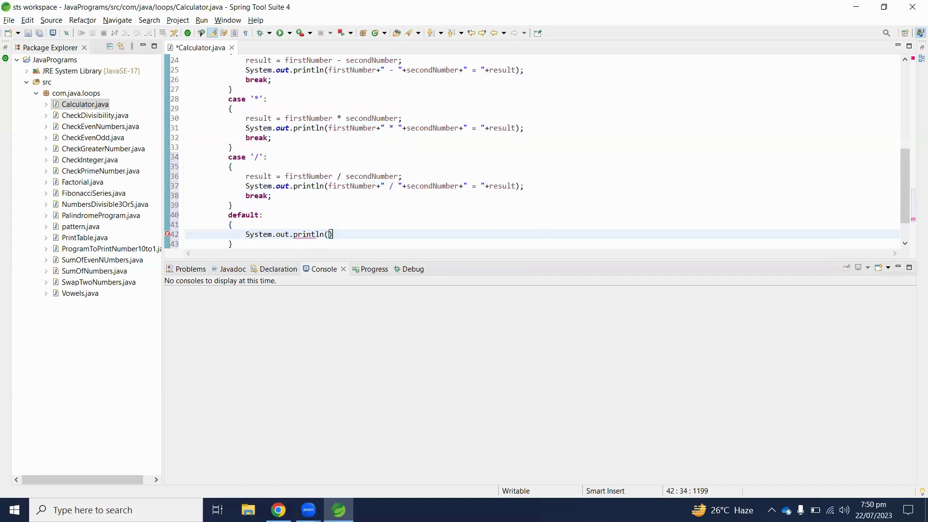
{"action": "type", "text": "\"Inv"}
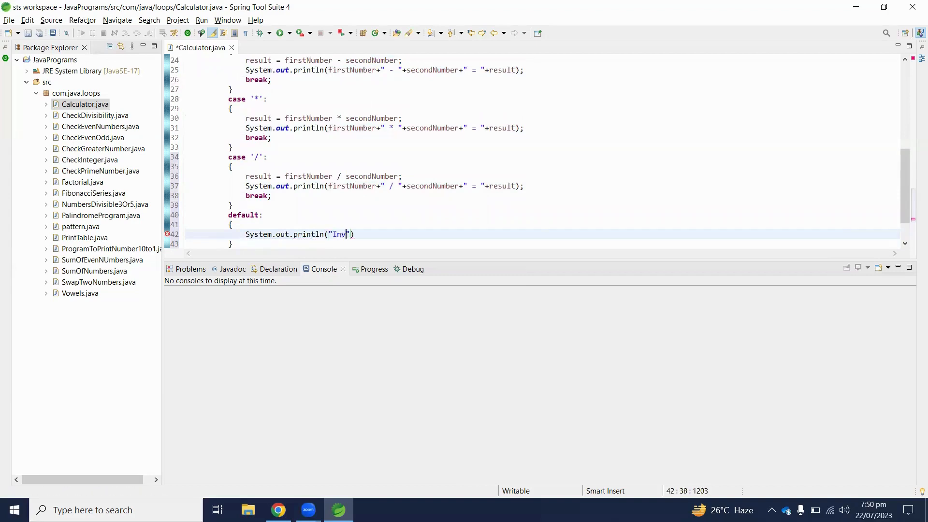
{"action": "type", "text": "alid i"}
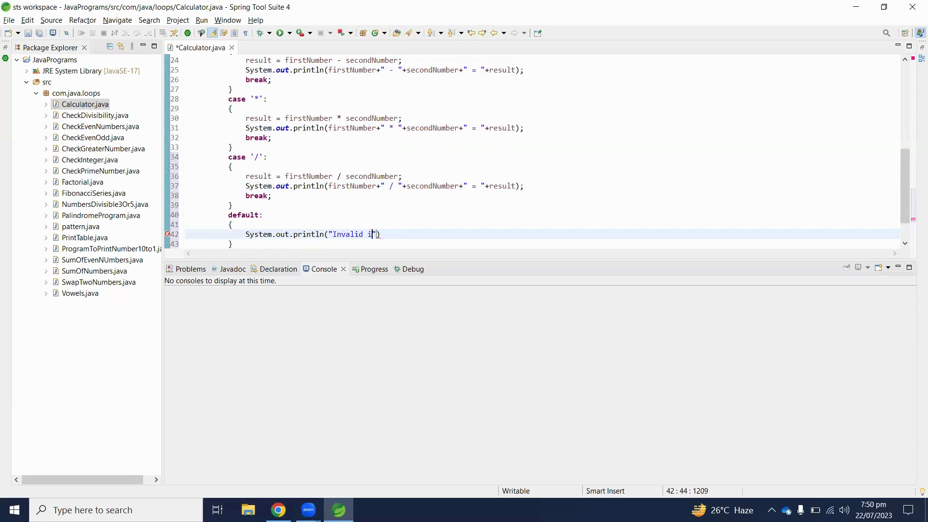
{"action": "type", "text": "perator"}
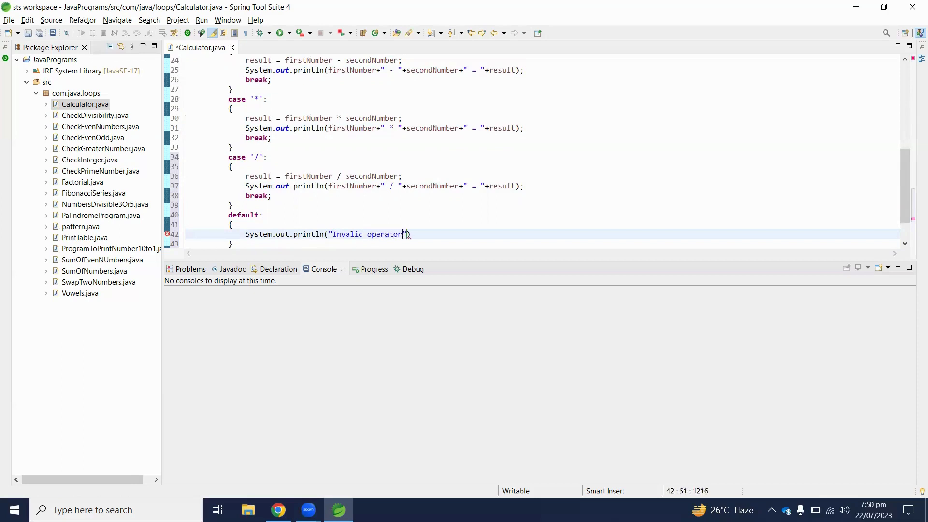
{"action": "type", "text": ";"}
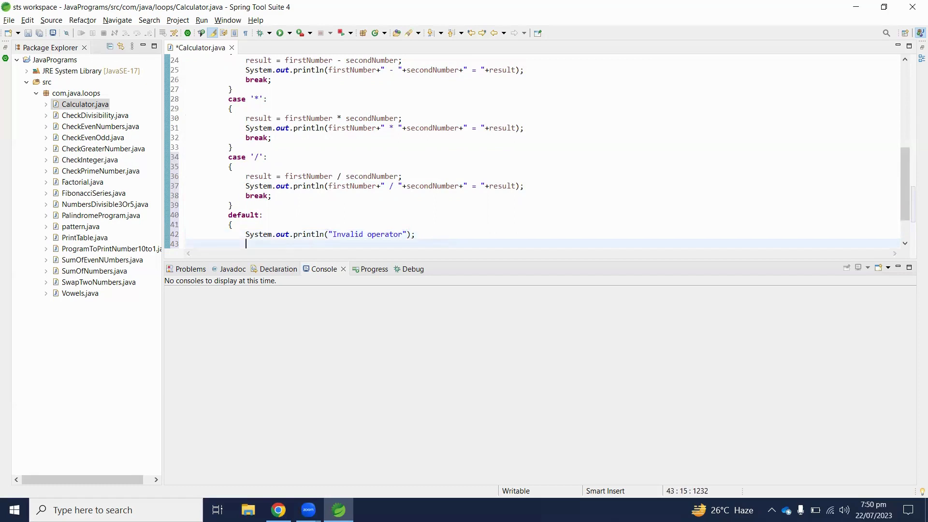
End the default branch with break; and save Calculator.java
{"action": "type", "text": "break;"}
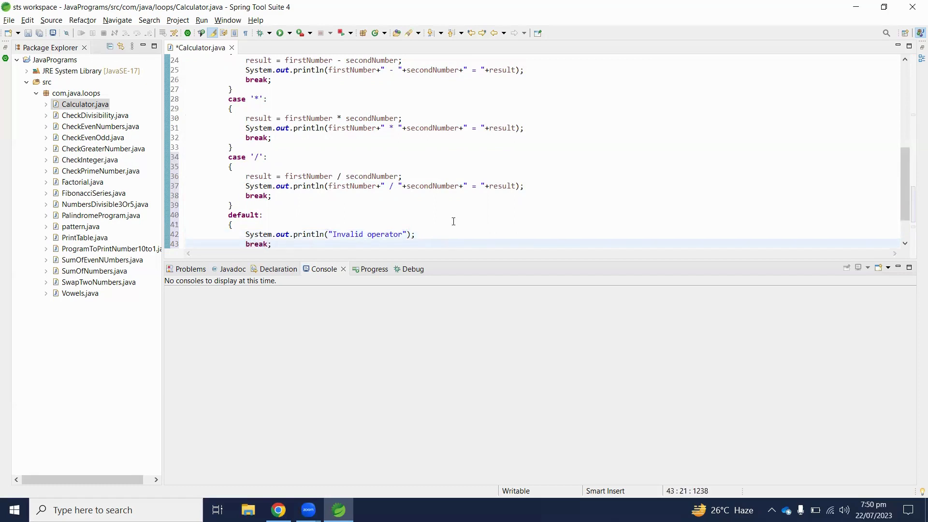
{"action": "scroll", "scroll_direction": "up", "scroll_amount": 3}
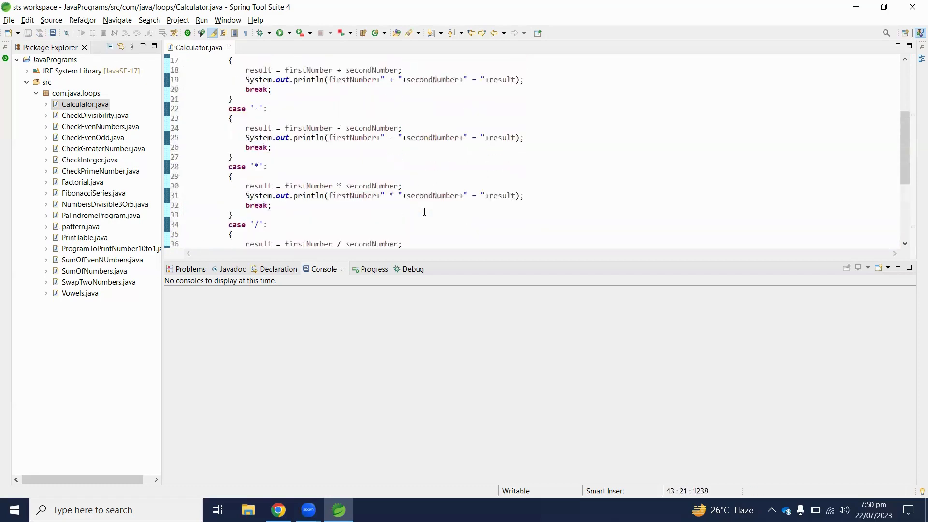
{"action": "scroll", "scroll_direction": "up", "scroll_amount": 3}
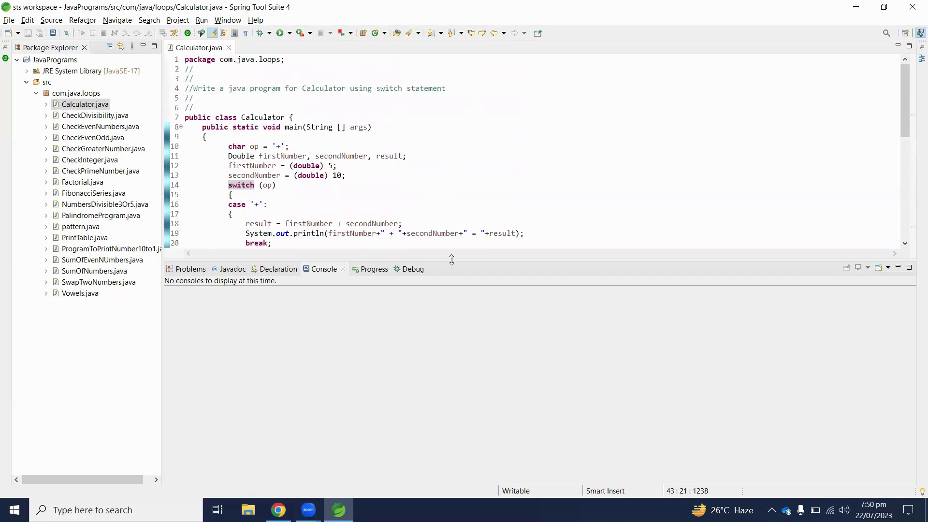
{"action": "scroll", "scroll_direction": "down", "scroll_amount": 3}
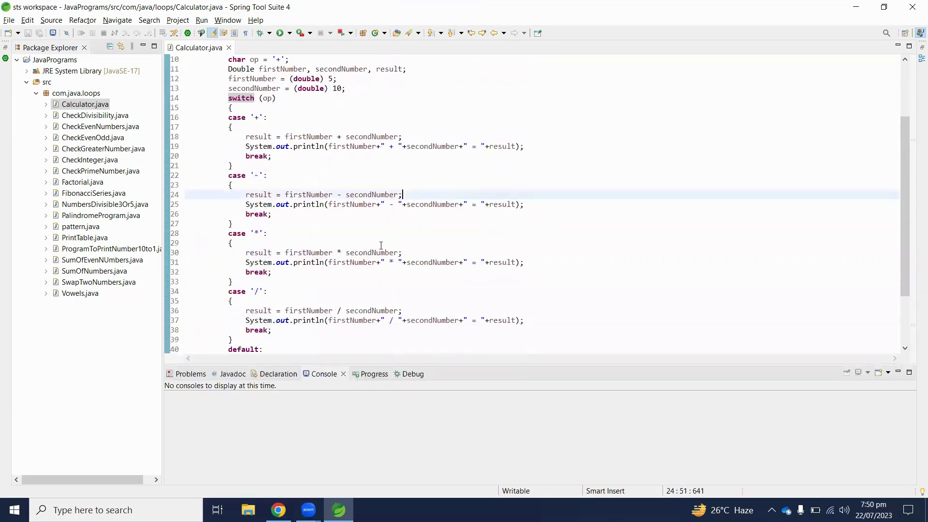
Review the code by highlighting op, the switch keyword and the '+' case label
{"action": "double_click", "coordinate": [254, 117]}
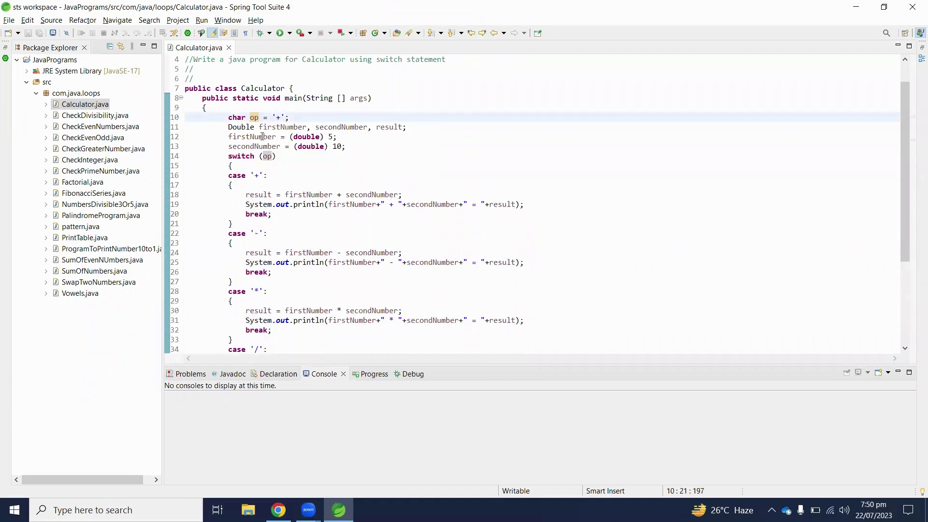
{"action": "double_click", "coordinate": [251, 137]}
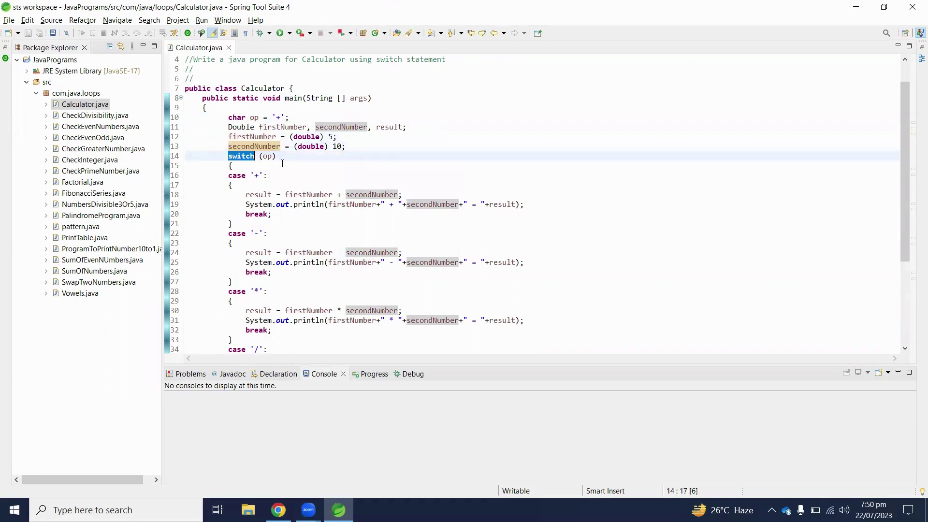
{"action": "double_click", "coordinate": [267, 156]}
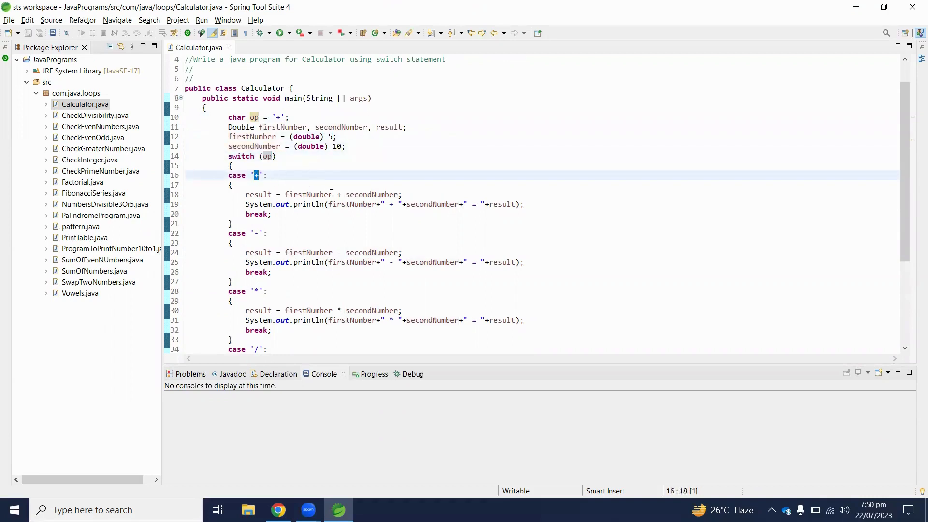
Comment the '+' and '-' cases as // Addition and // Subtraction
{"action": "type", "text": "+"}
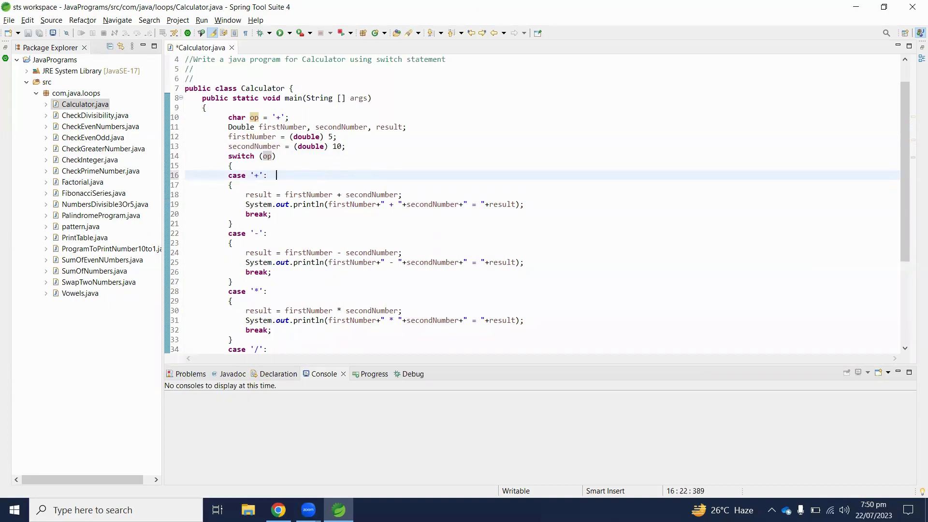
{"action": "type", "text": "// Ad"}
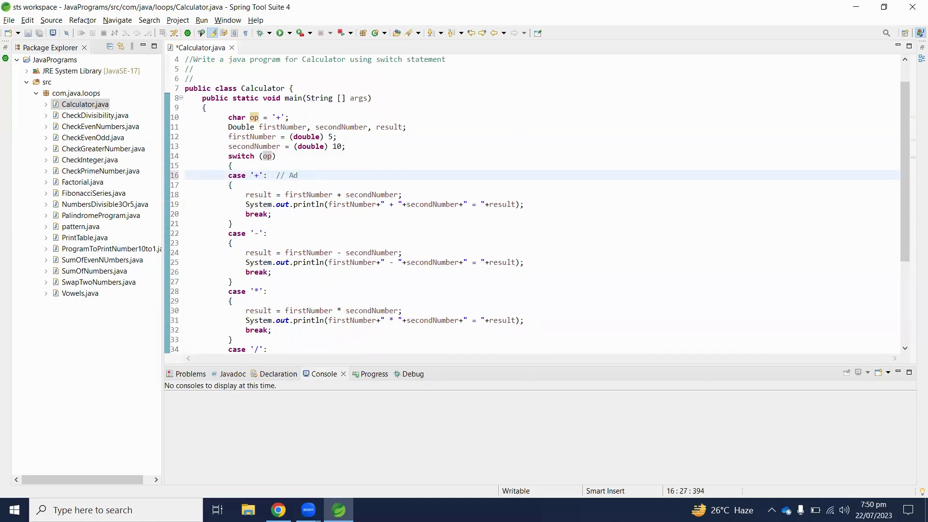
{"action": "type", "text": "dition"}
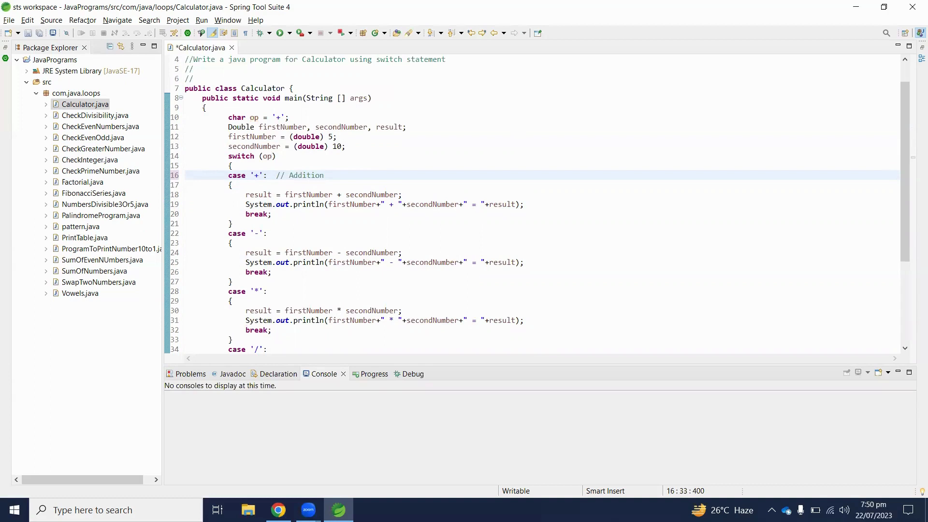
{"action": "type", "text": "//"}
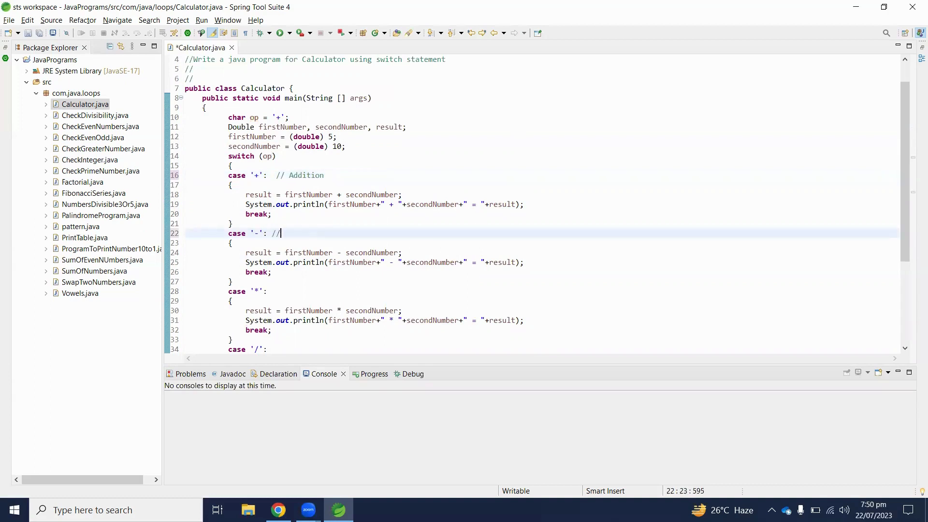
{"action": "type", "text": "Subtra"}
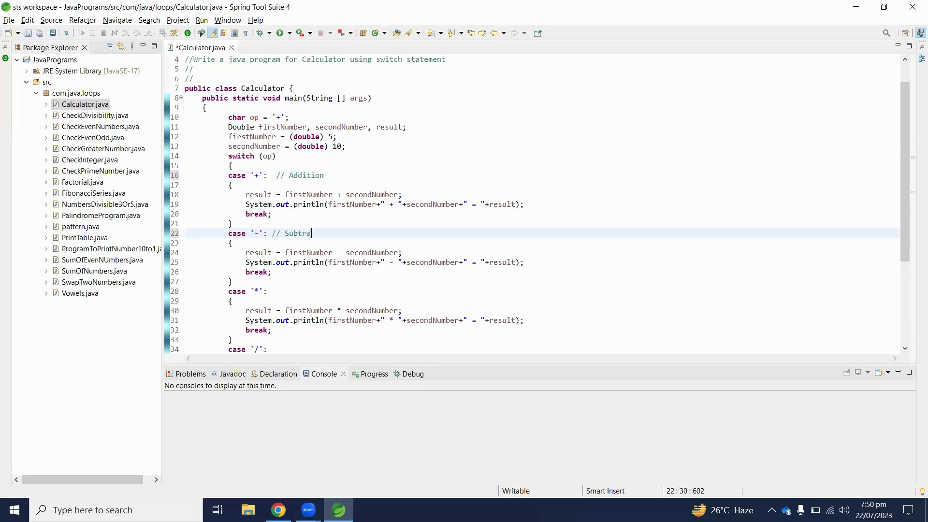
{"action": "type", "text": "ction"}
{"action": "left_click", "coordinate": [541, 291]}
{"action": "type", "text": " //"}
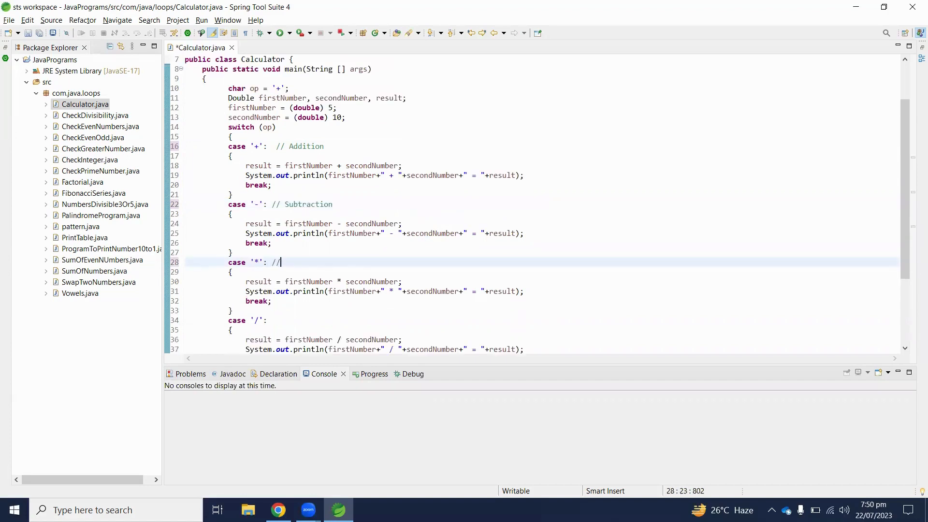
Comment the '*' and '/' cases as // Multiplication and // Division
{"action": "type", "text": "Multipili"}
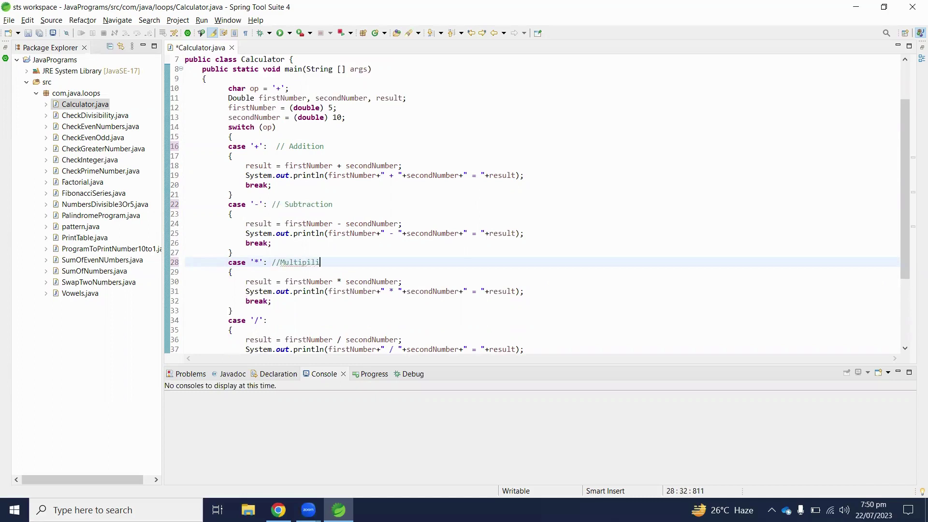
{"action": "type", "text": "cation"}
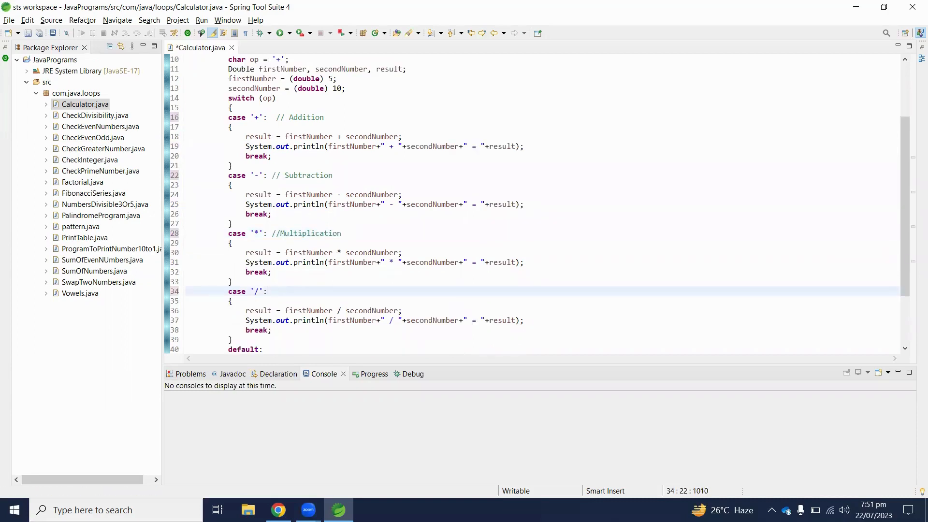
{"action": "type", "text": "// Division"}
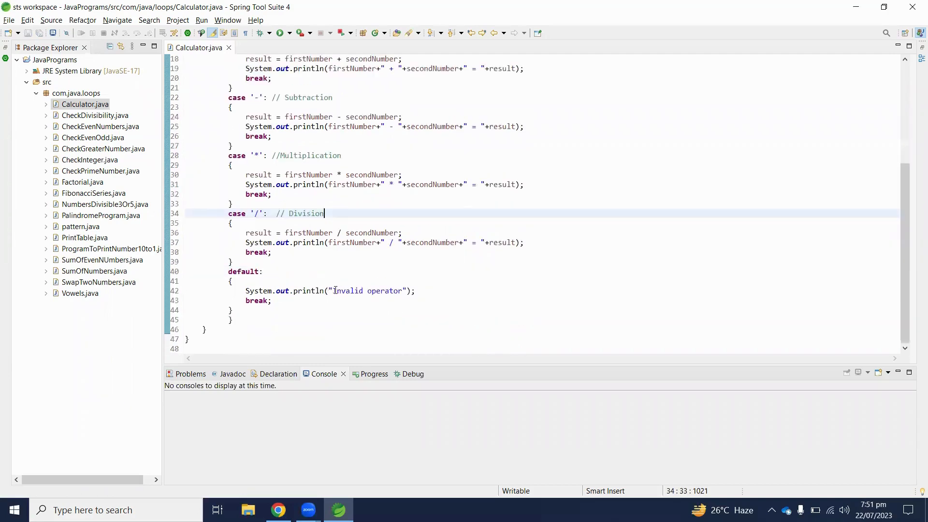
Run Calculator as a Java application so the console prints 5.0 + 10.0 = 15.0
{"action": "scroll", "scroll_direction": "up", "scroll_amount": 3}
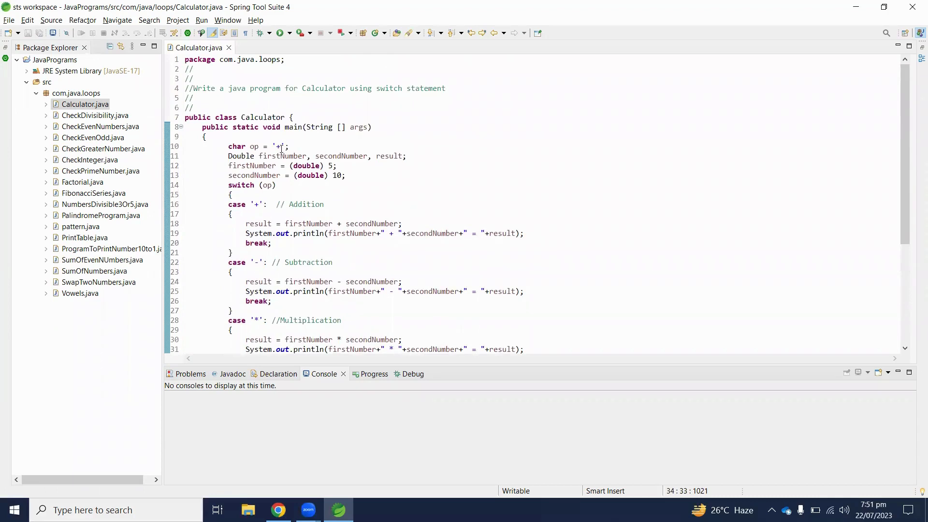
{"action": "left_click", "coordinate": [333, 166]}
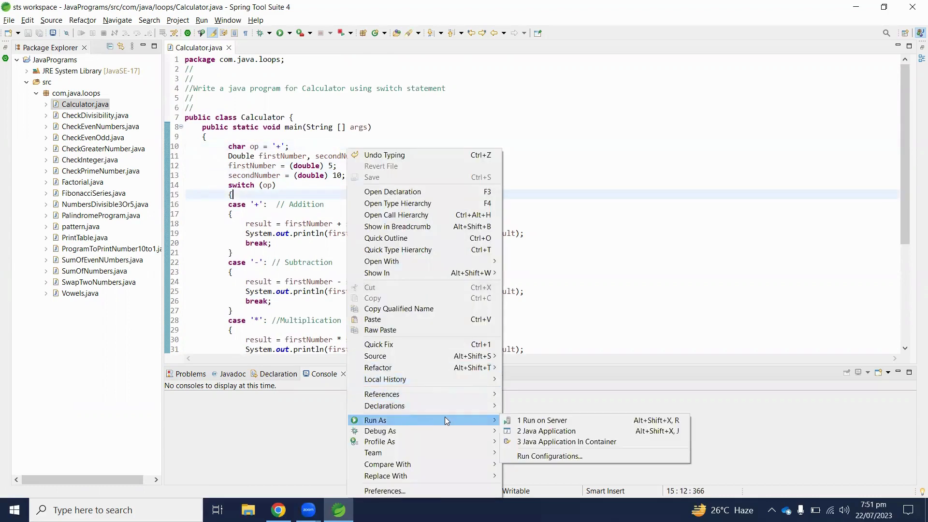
{"action": "left_click", "coordinate": [545, 430]}
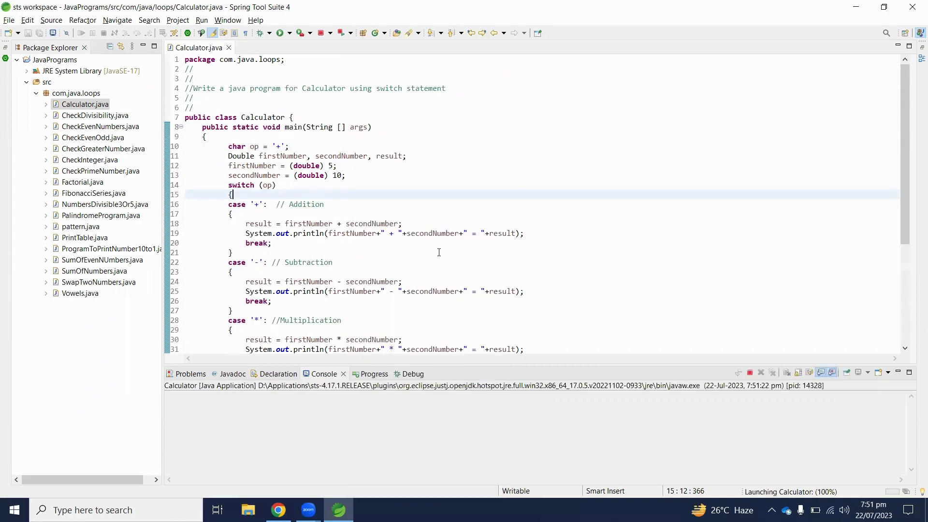
{"action": "left_click", "coordinate": [278, 33]}
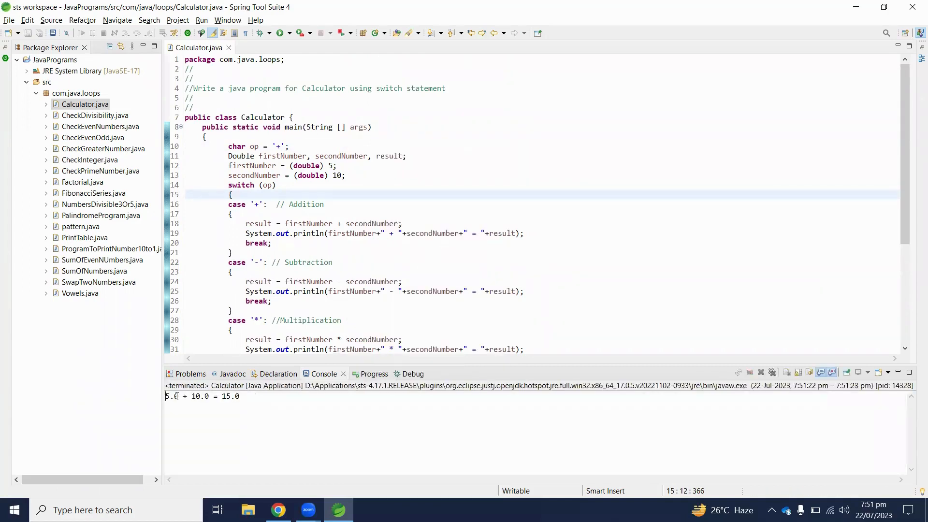
{"action": "double_click", "coordinate": [196, 396]}
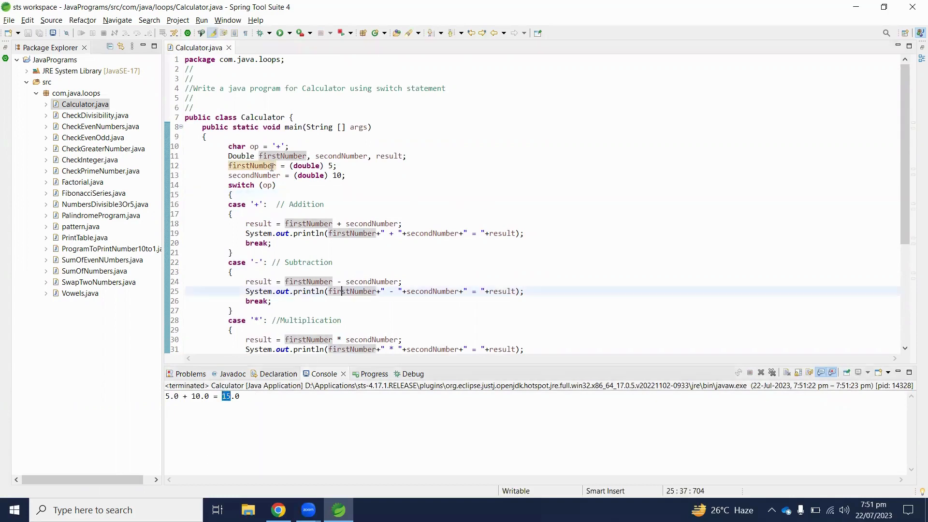
Change op to '*' and rerun, printing 5.0 * 10.0 = 50.0 in the console
{"action": "left_click", "coordinate": [276, 146]}
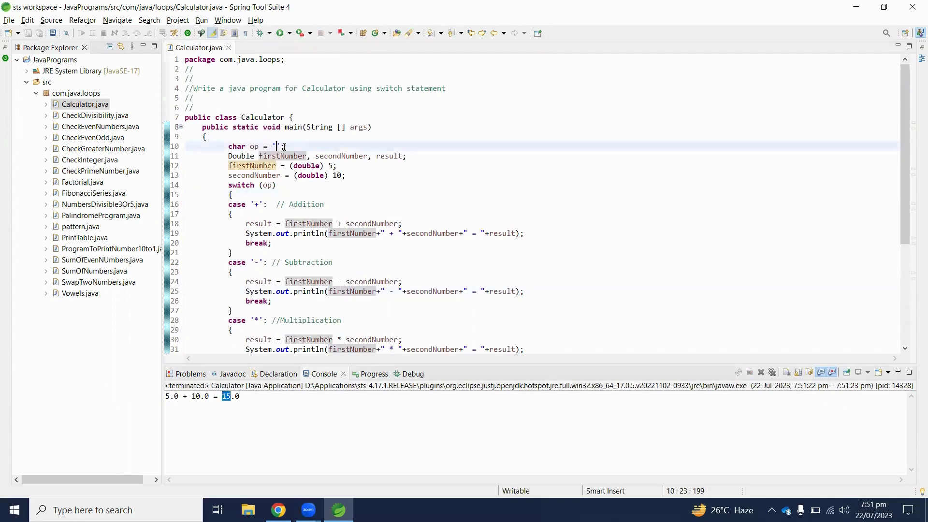
{"action": "type", "text": "*"}
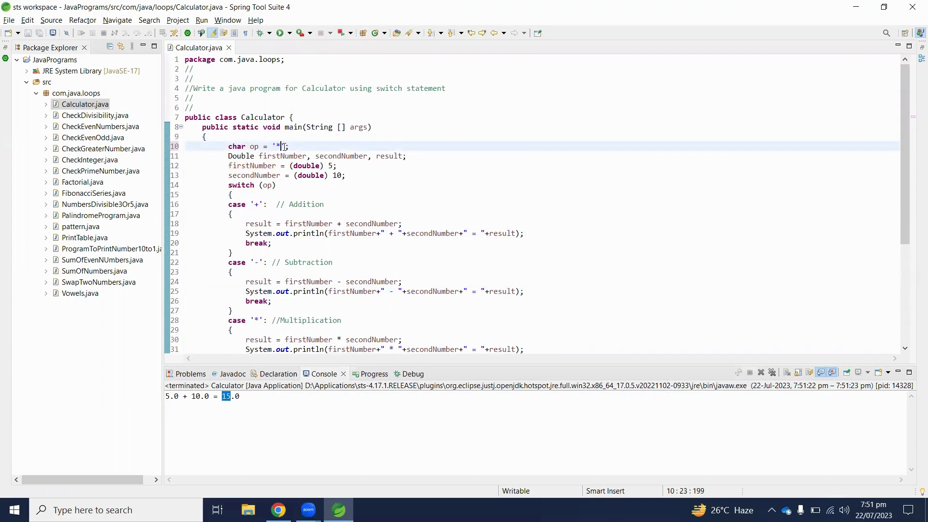
{"action": "right_click", "coordinate": [283, 146]}
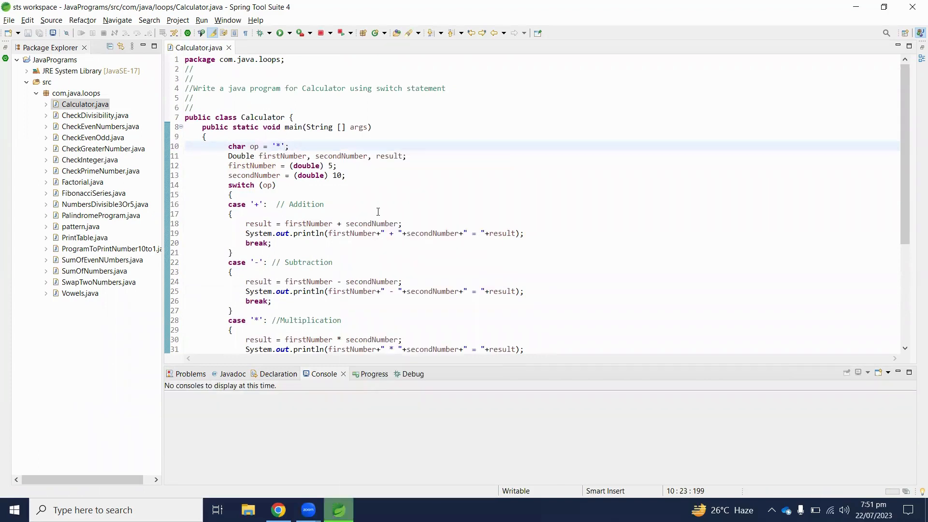
{"action": "left_click", "coordinate": [278, 33]}
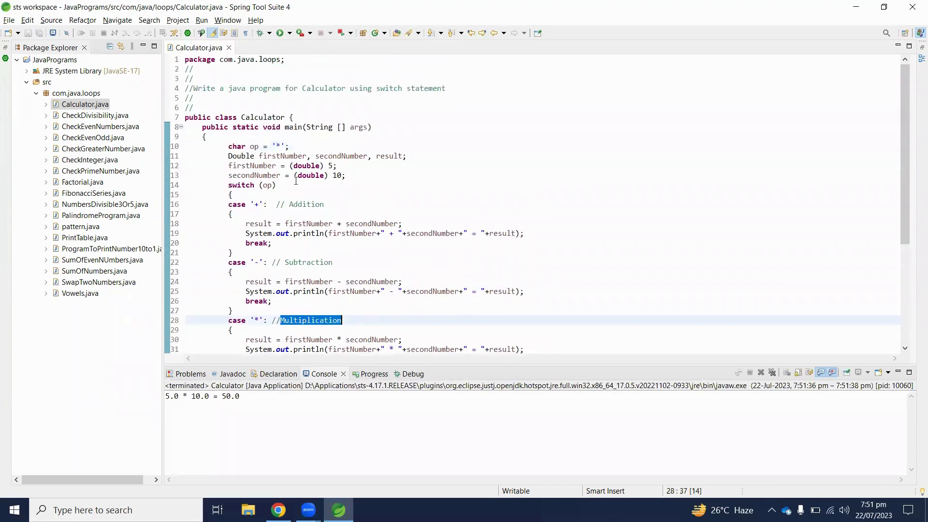
{"action": "left_click", "coordinate": [331, 165]}
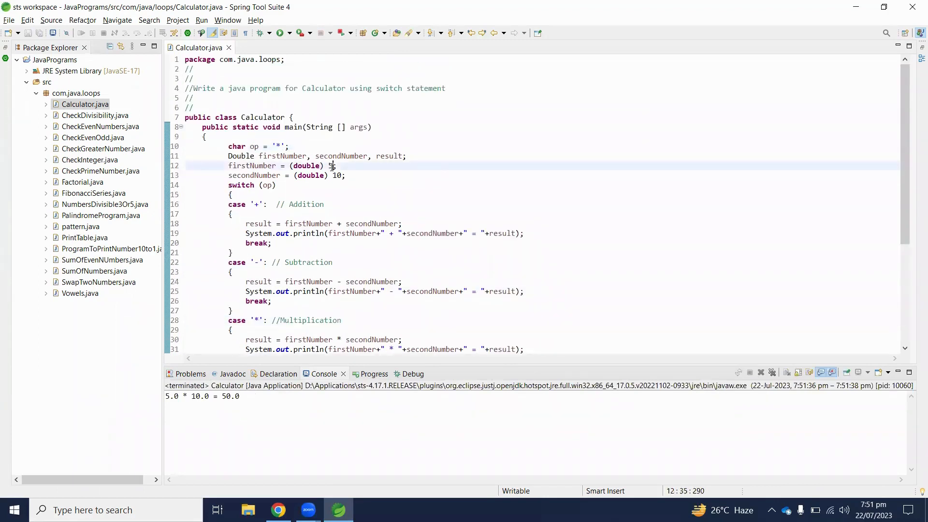
Make firstNumber 50 and op '/', then rerun to print 50.0 / 10.0 = 5.0
{"action": "type", "text": "0"}
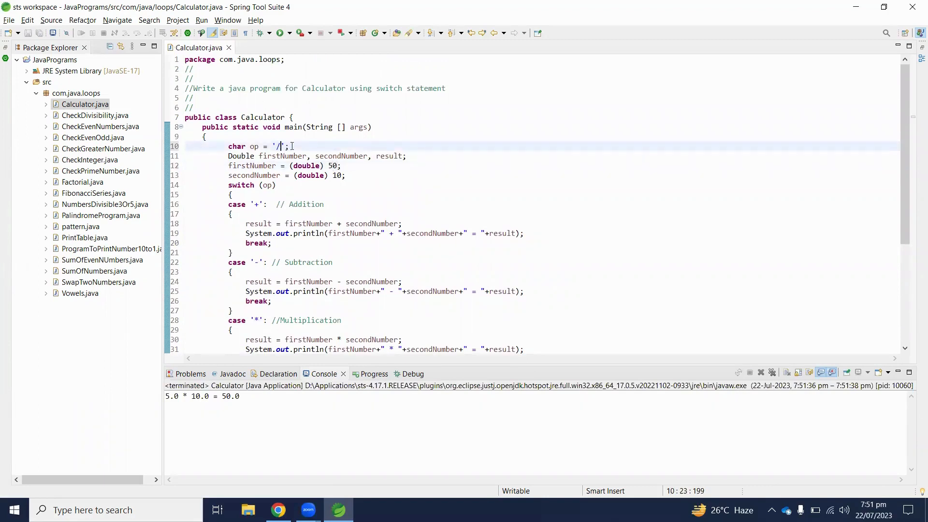
{"action": "right_click", "coordinate": [281, 146]}
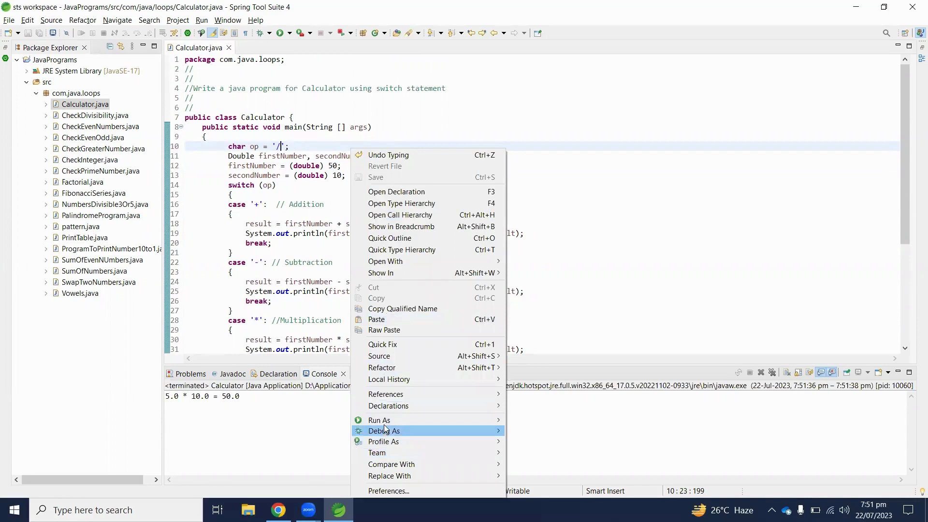
{"action": "left_click", "coordinate": [384, 430]}
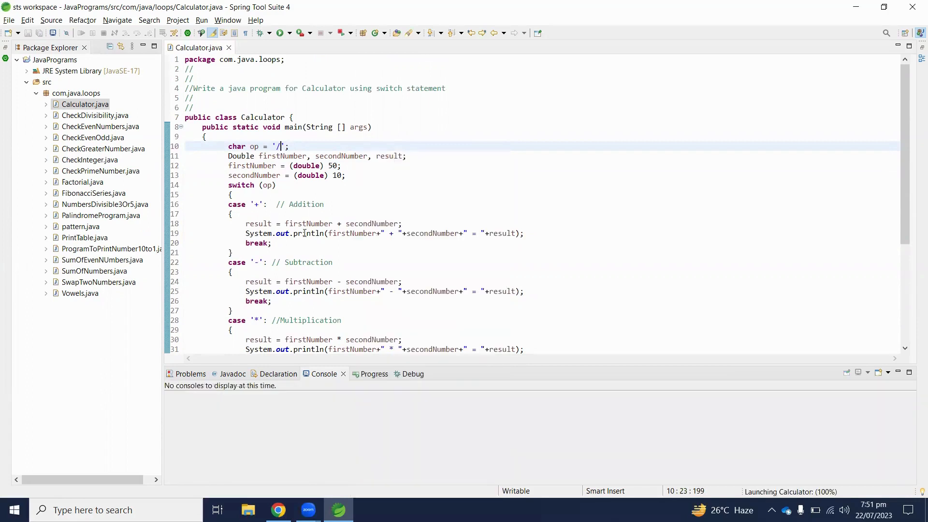
{"action": "left_click", "coordinate": [279, 33]}
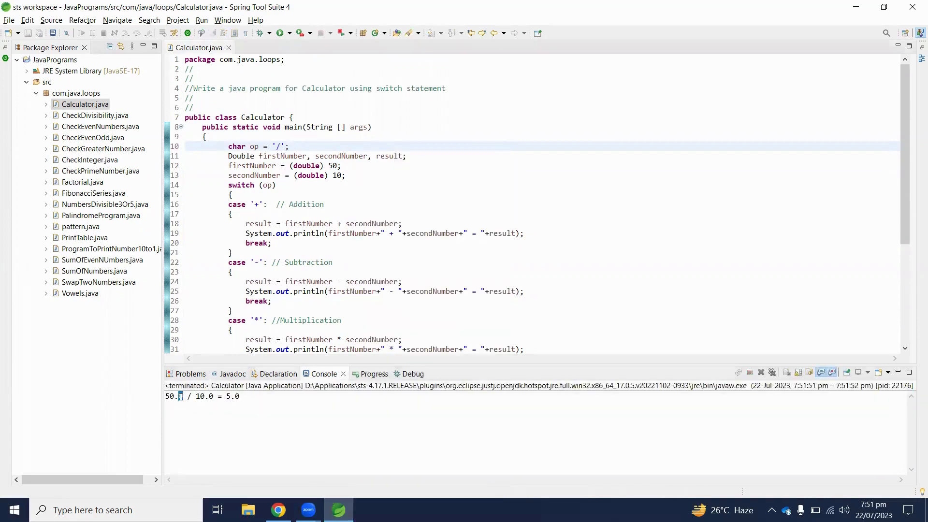
{"action": "left_click", "coordinate": [305, 281]}
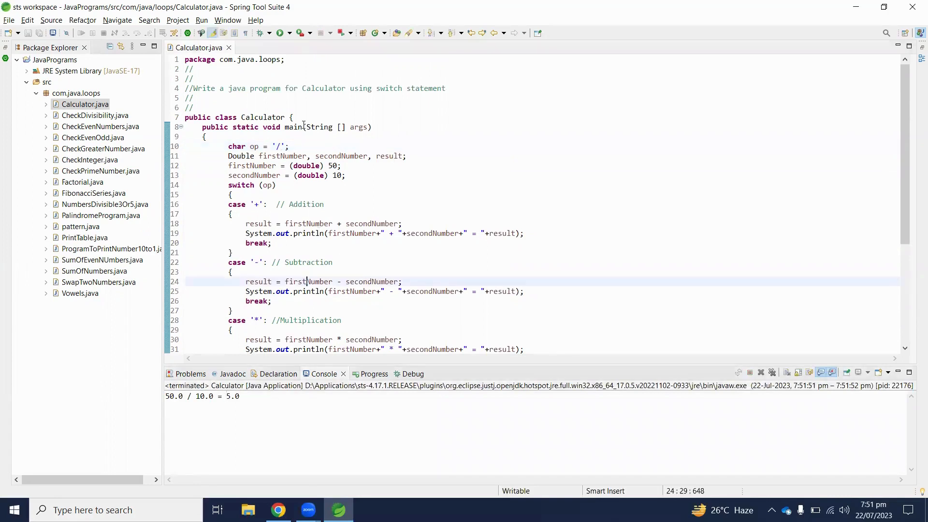
Switch op to '-' and rerun so the console prints 50.0 - 10.0 = 40.0
{"action": "left_click", "coordinate": [276, 146]}
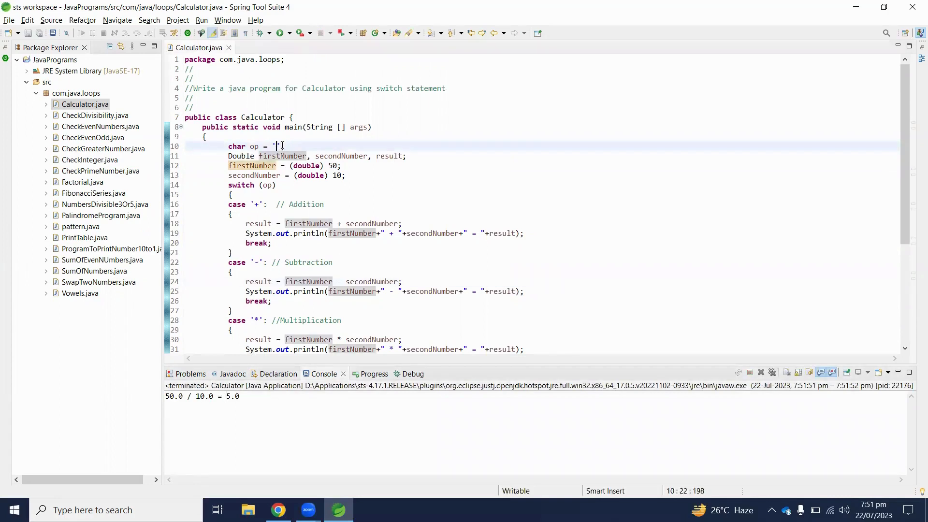
{"action": "type", "text": "-"}
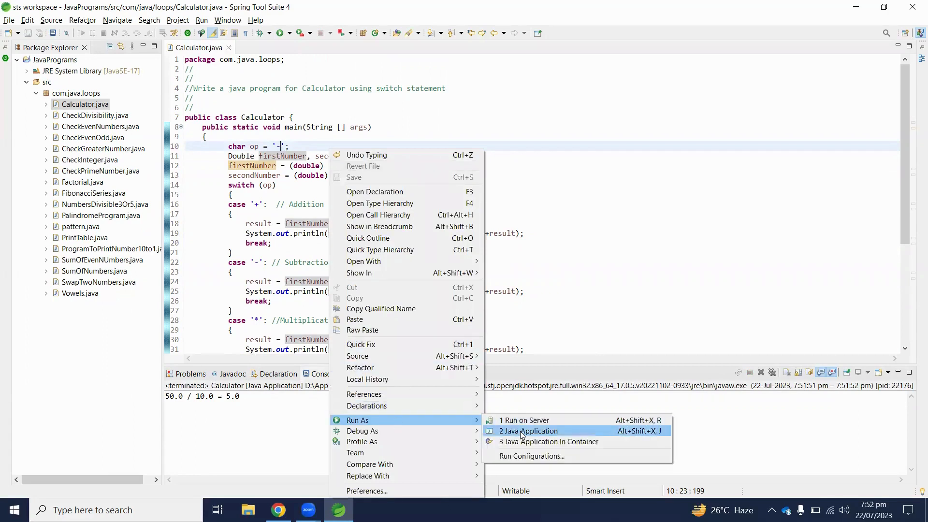
{"action": "left_click", "coordinate": [528, 430]}
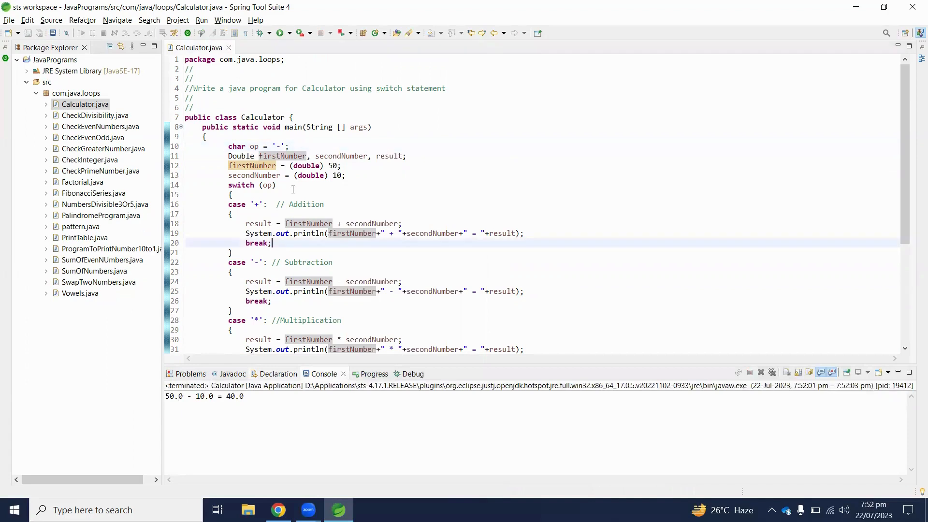
Set op to the unsupported '&' and rerun, printing Invalid operator from the default case
{"action": "type", "text": "&"}
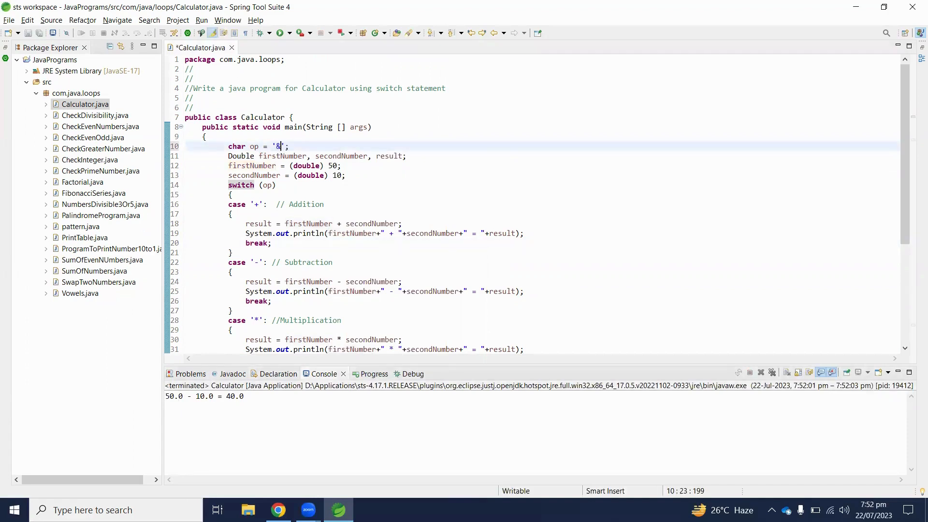
{"action": "left_click", "coordinate": [419, 185]}
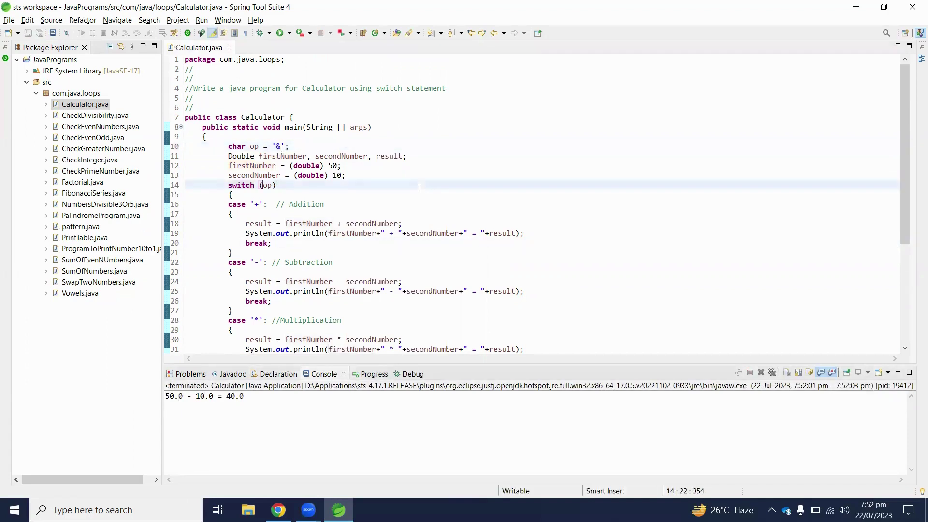
{"action": "scroll", "scroll_direction": "down", "scroll_amount": 3}
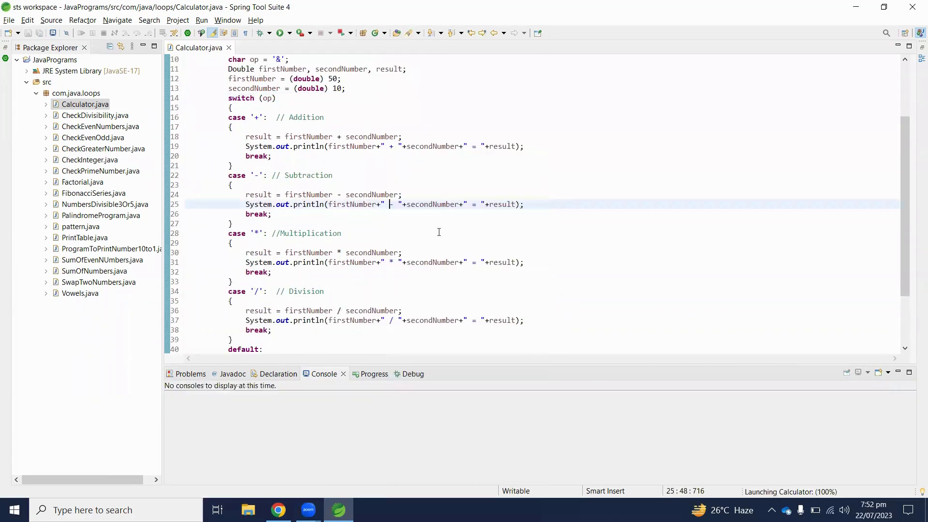
{"action": "left_click", "coordinate": [279, 32]}
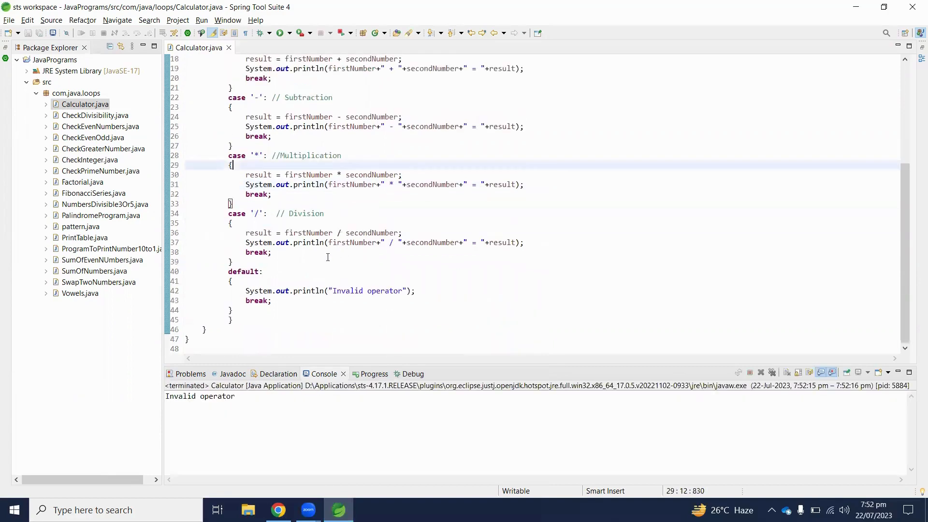
{"action": "scroll", "scroll_direction": "up", "scroll_amount": 3}
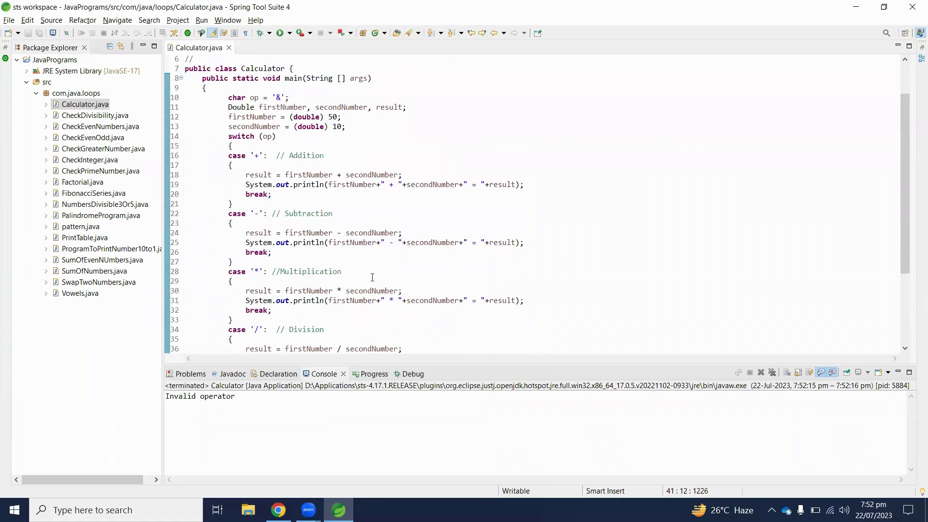
{"action": "scroll", "scroll_direction": "up", "scroll_amount": 3}
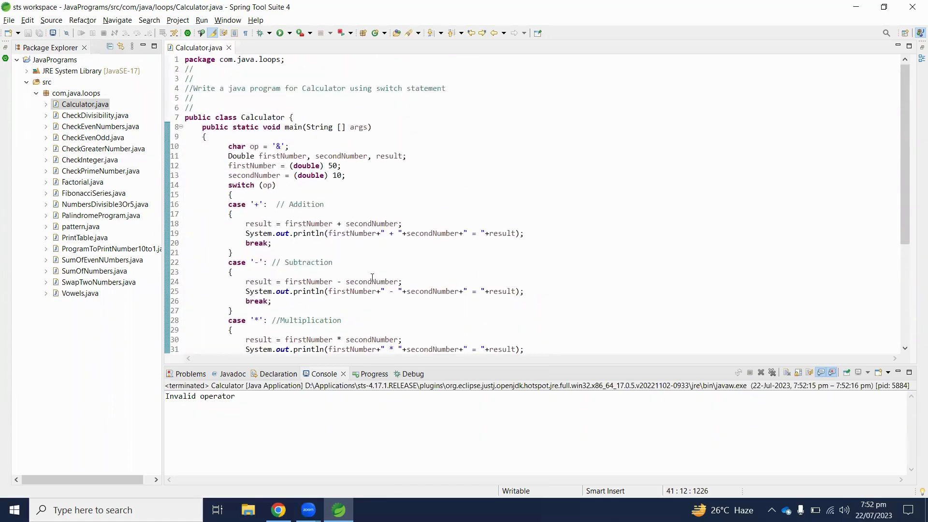